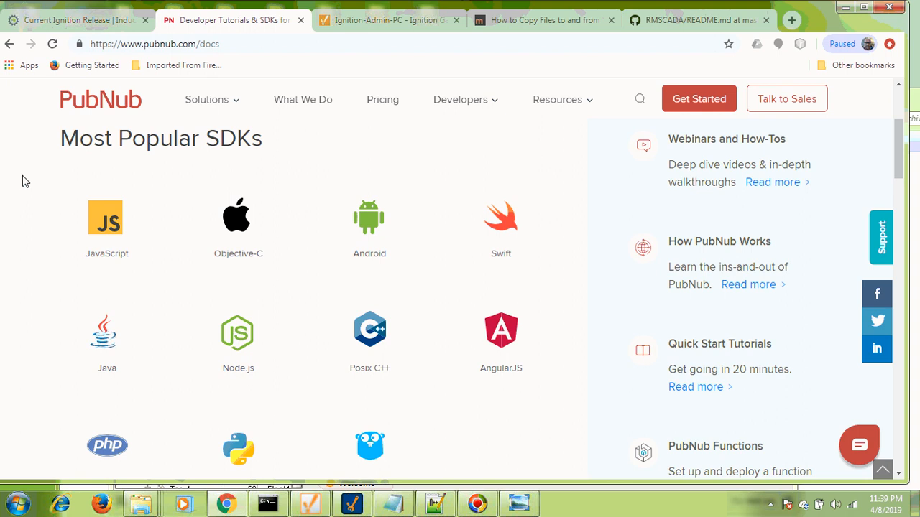
pyautogui.moveTo(108, 99)
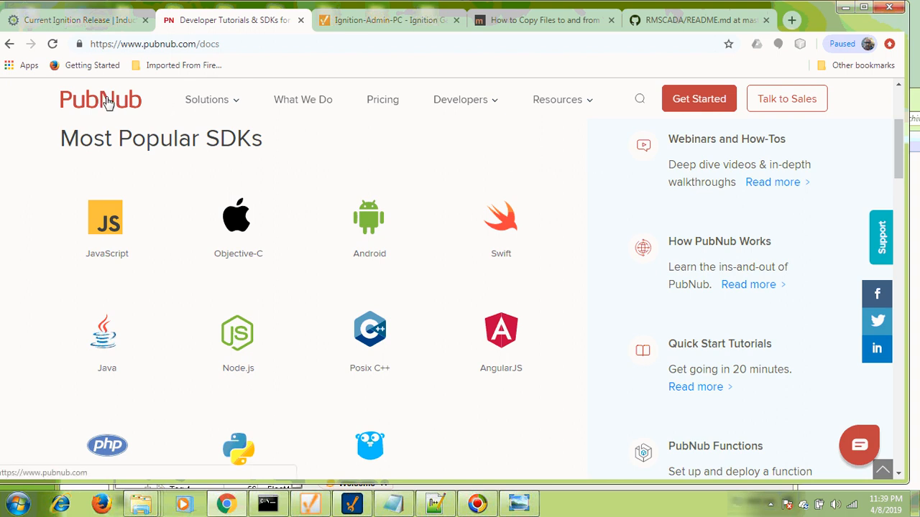
pyautogui.moveTo(106, 101)
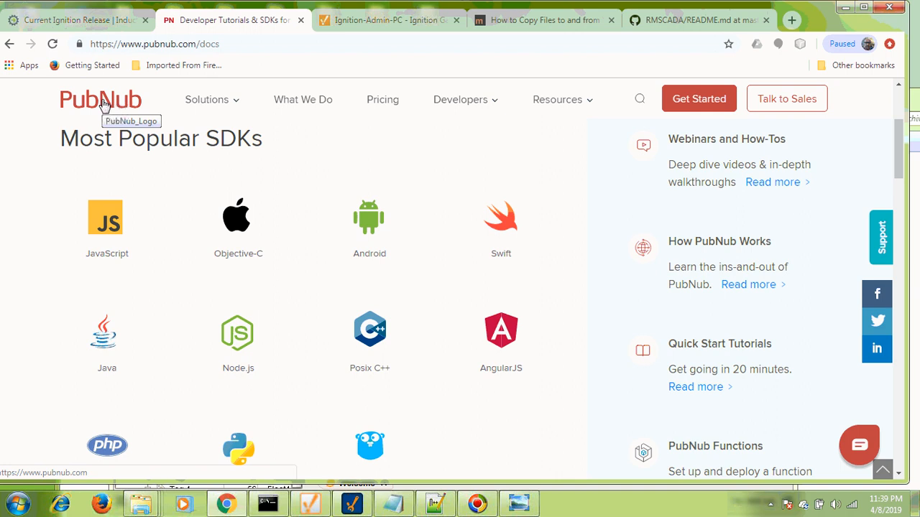
pyautogui.moveTo(161, 213)
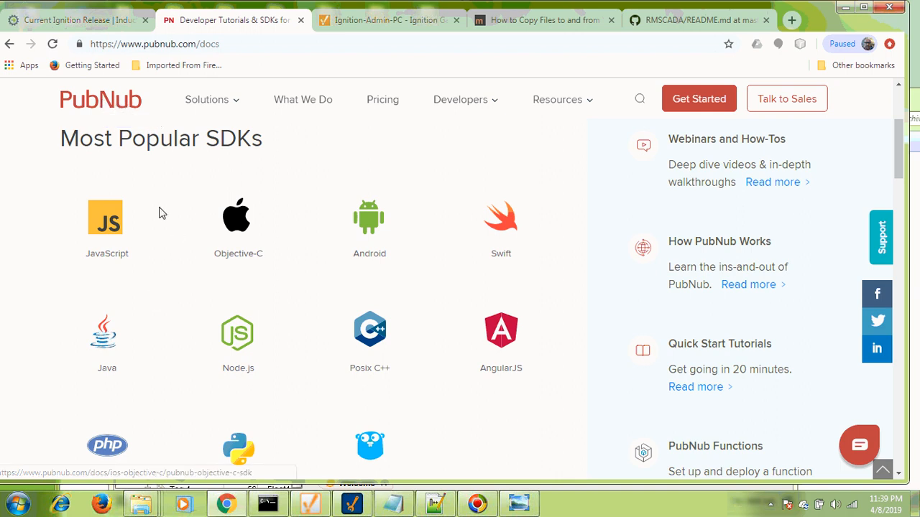
pyautogui.moveTo(581, 270)
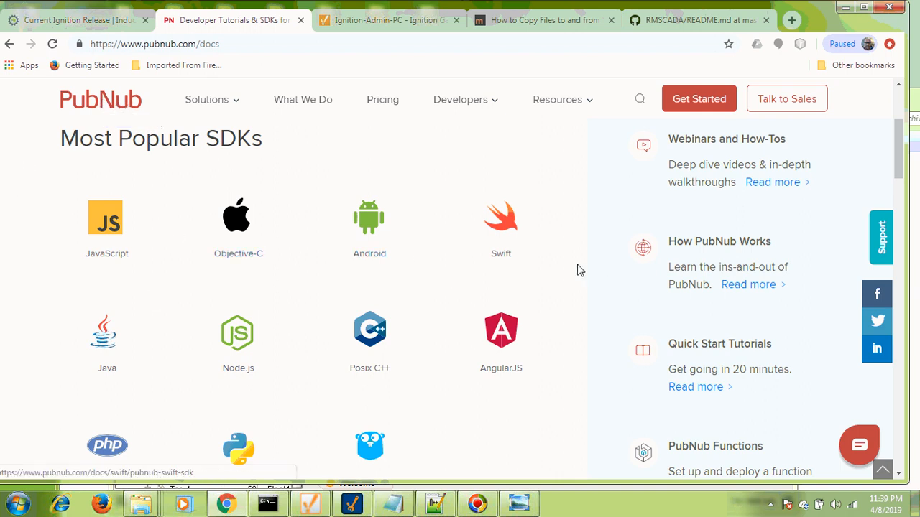
pyautogui.moveTo(104, 161)
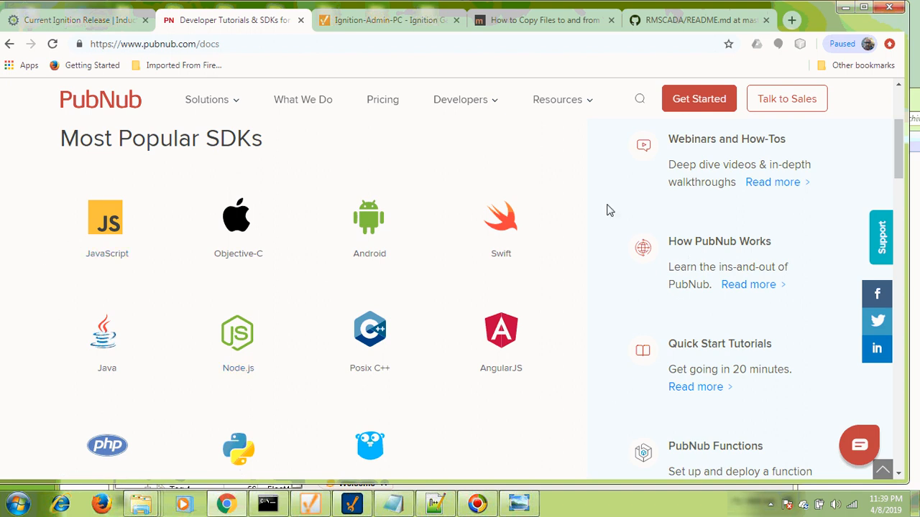
# Bring the rms project in Ignition Designer full-screen and browse the default provider's tags and values.
pyautogui.click(207, 99)
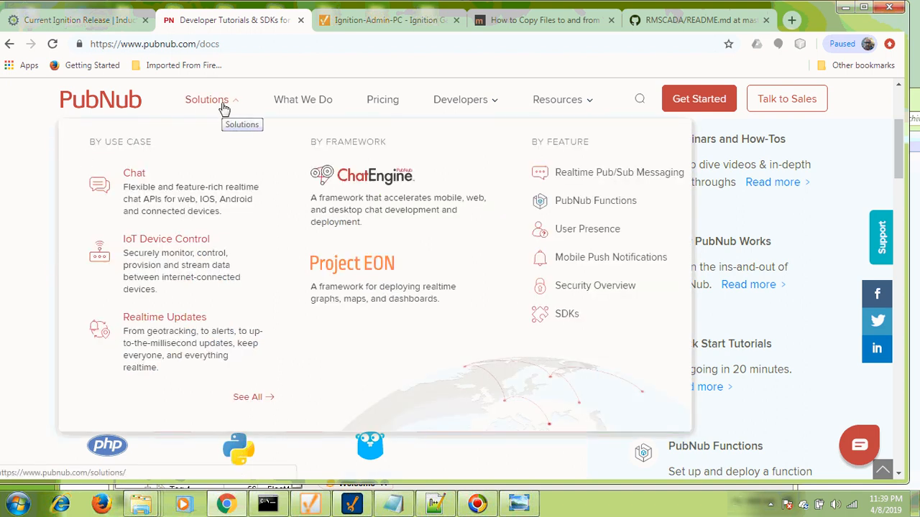
pyautogui.moveTo(158, 193)
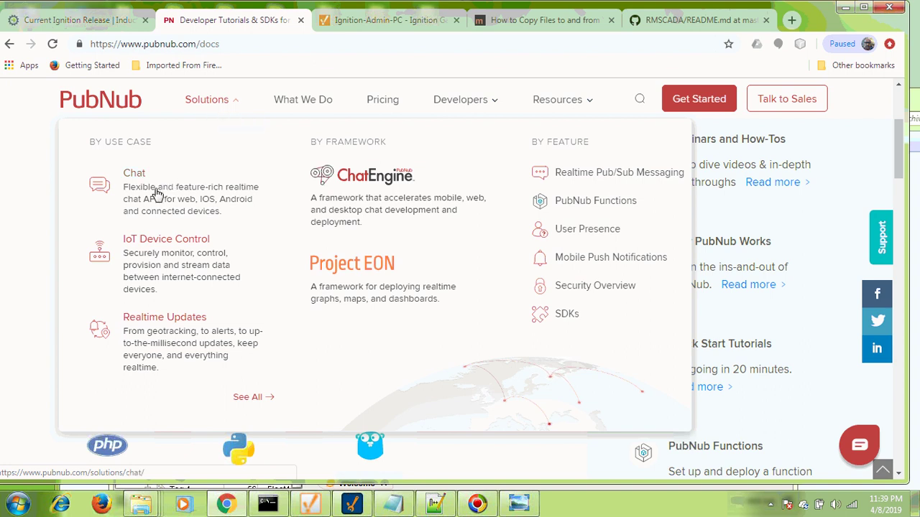
pyautogui.moveTo(158, 256)
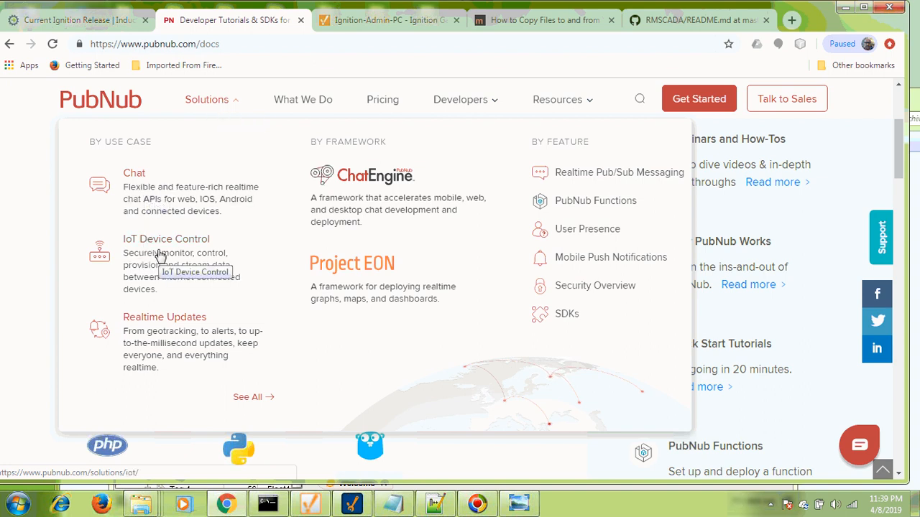
pyautogui.moveTo(159, 334)
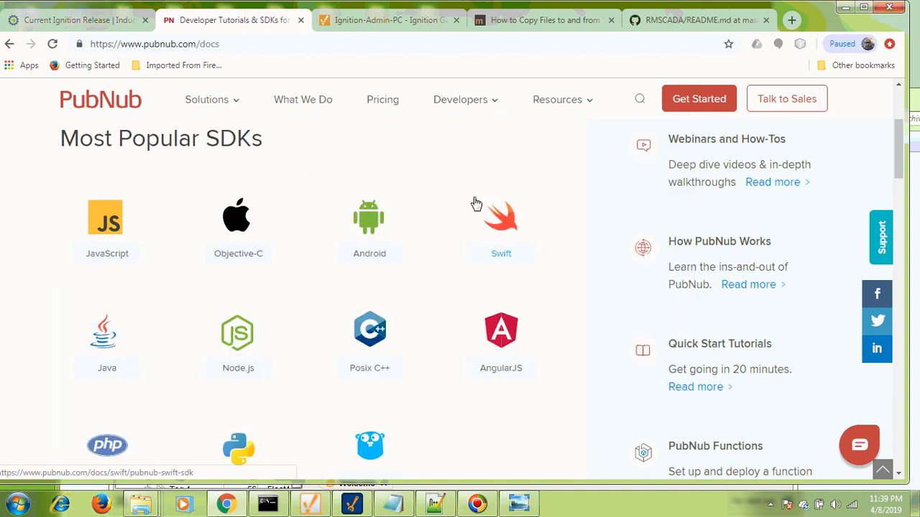
pyautogui.click(207, 99)
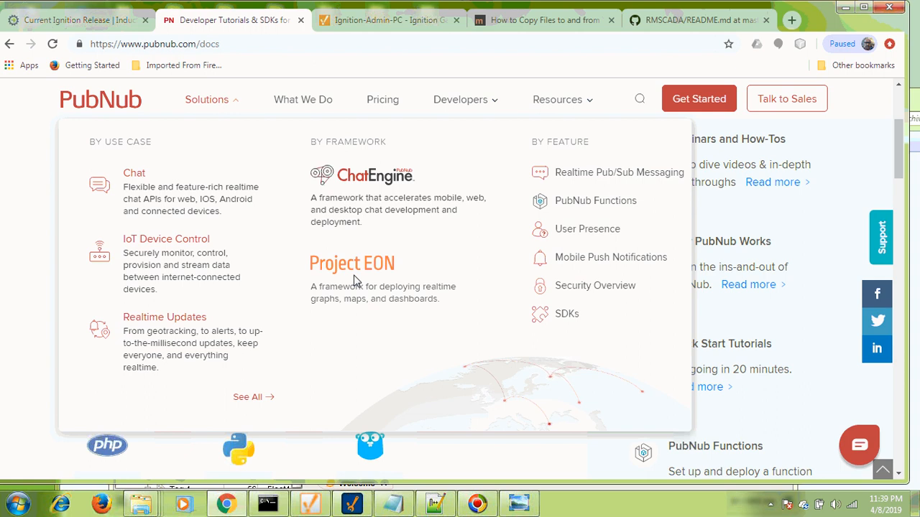
pyautogui.moveTo(483, 302)
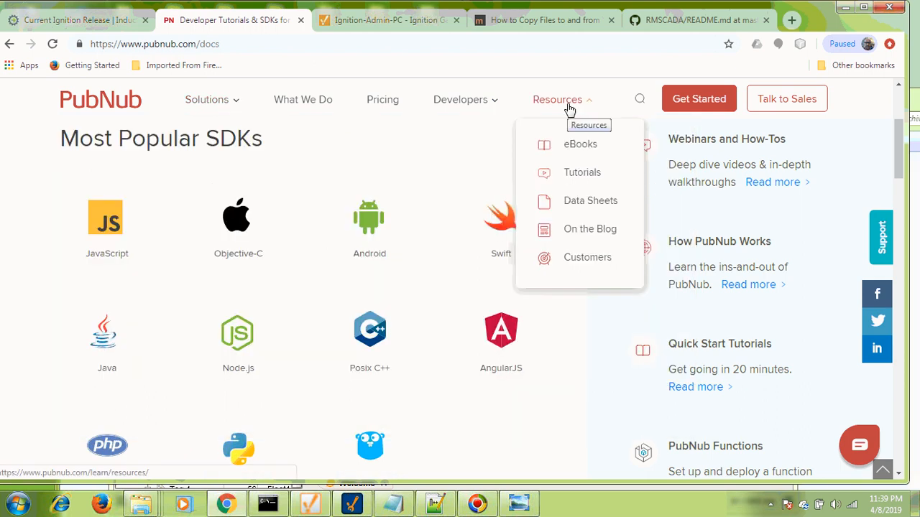
pyautogui.moveTo(563, 181)
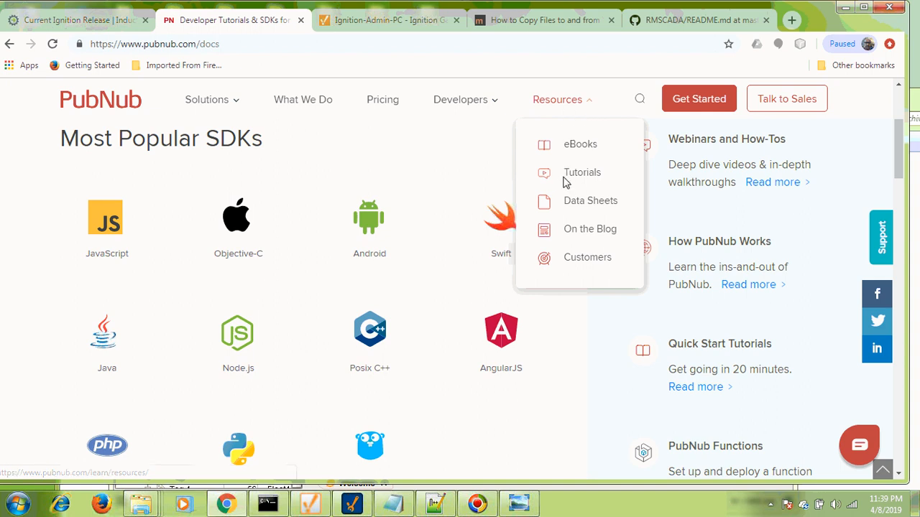
pyautogui.moveTo(582, 172)
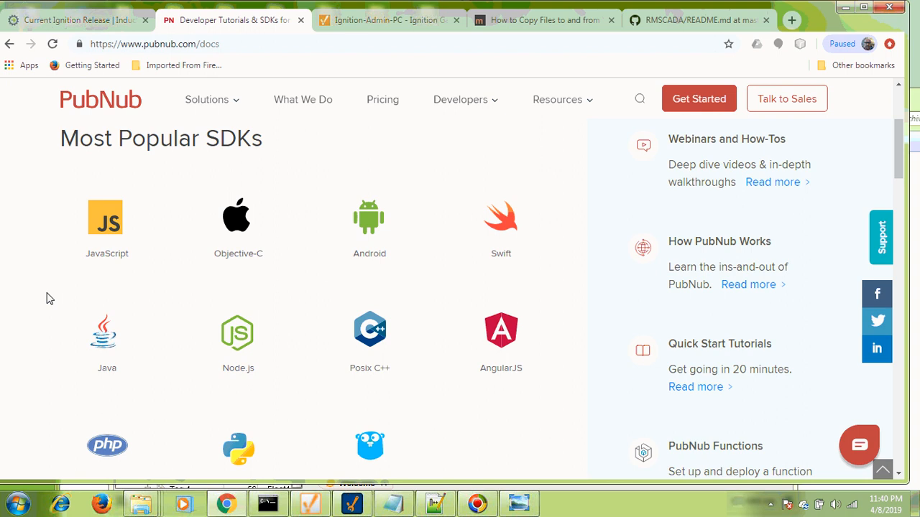
pyautogui.moveTo(565, 399)
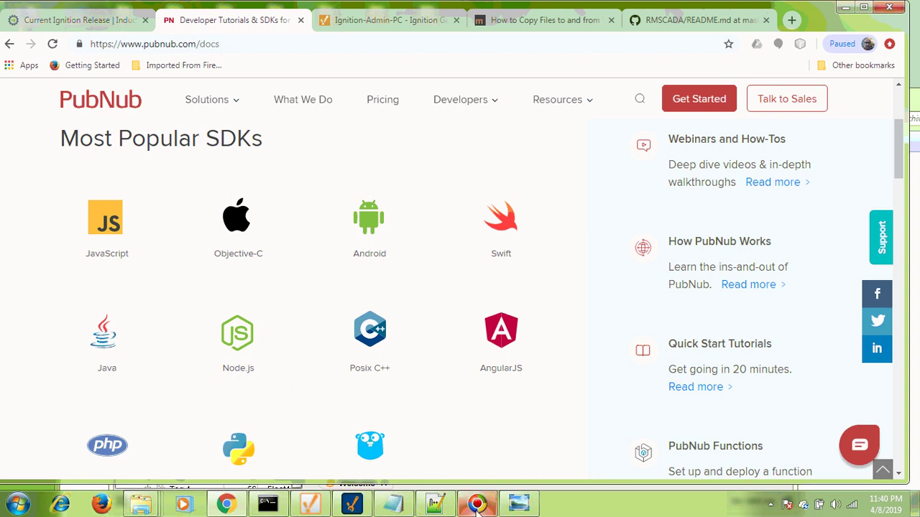
pyautogui.click(352, 503)
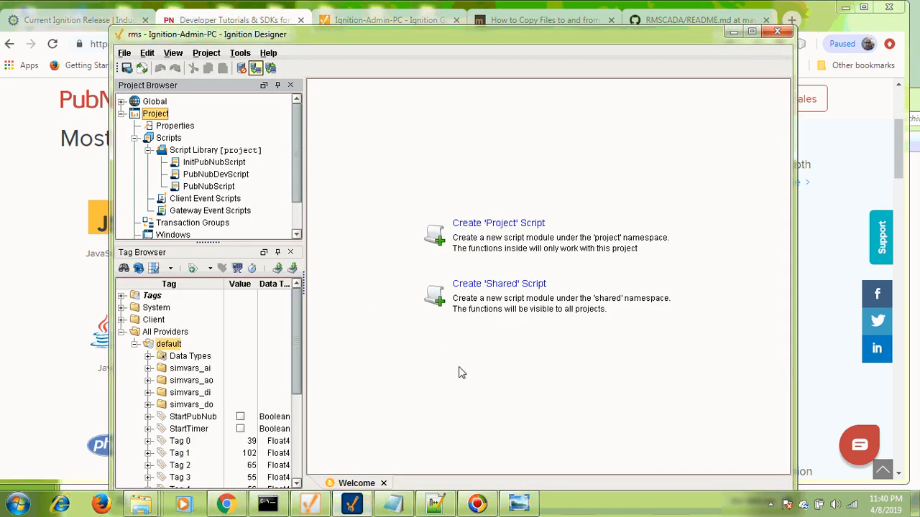
pyautogui.moveTo(352, 392)
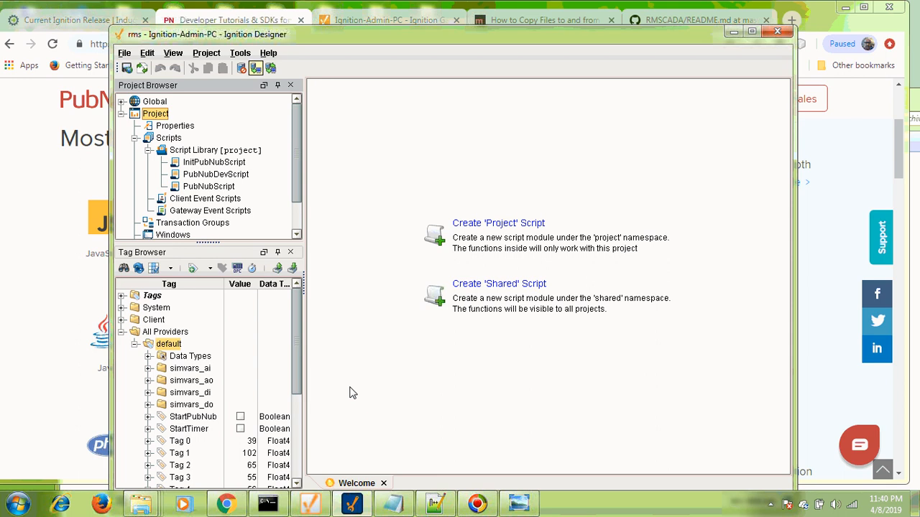
pyautogui.moveTo(791, 63)
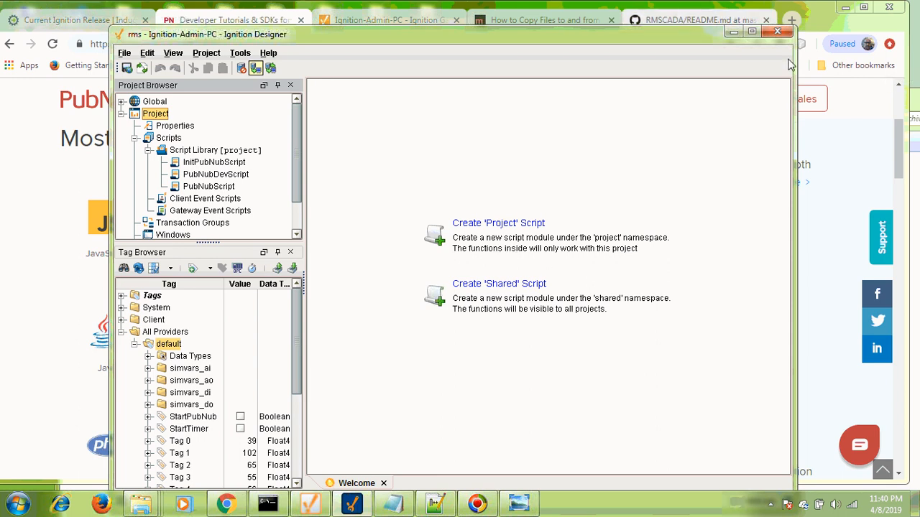
pyautogui.click(752, 31)
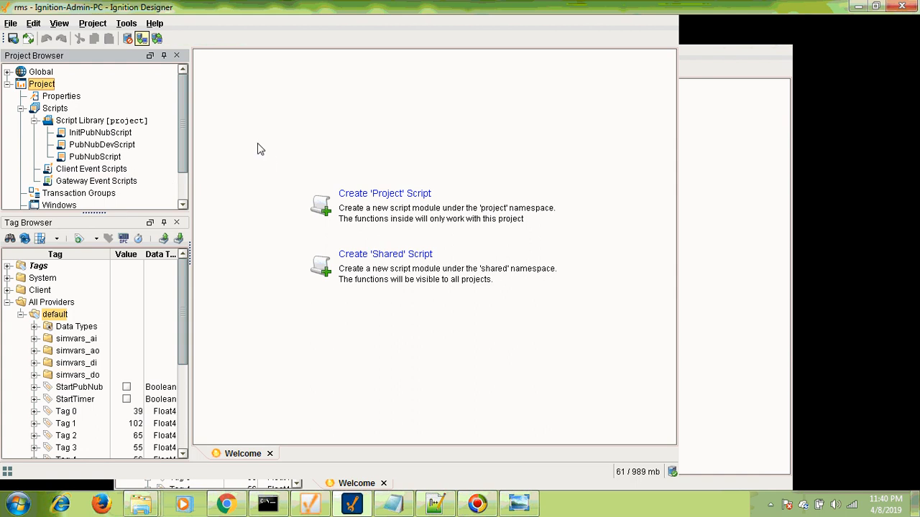
pyautogui.scroll(-3)
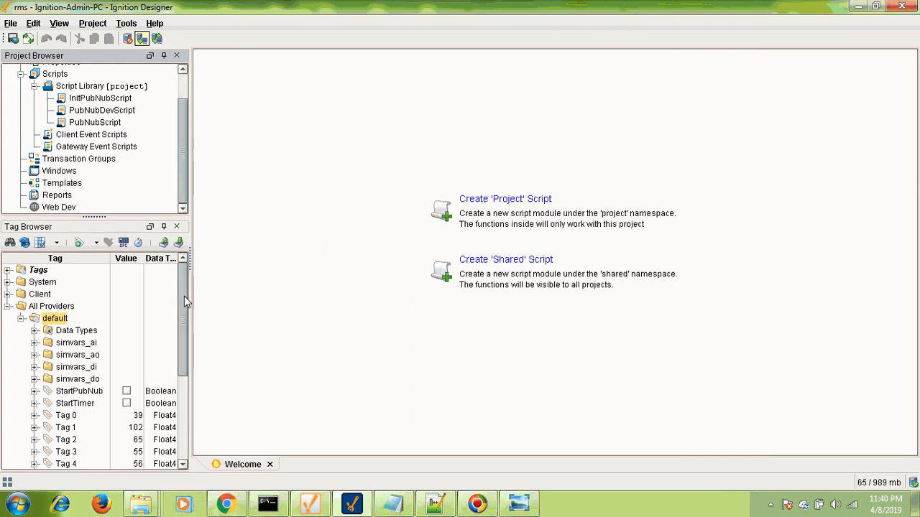
pyautogui.scroll(-3)
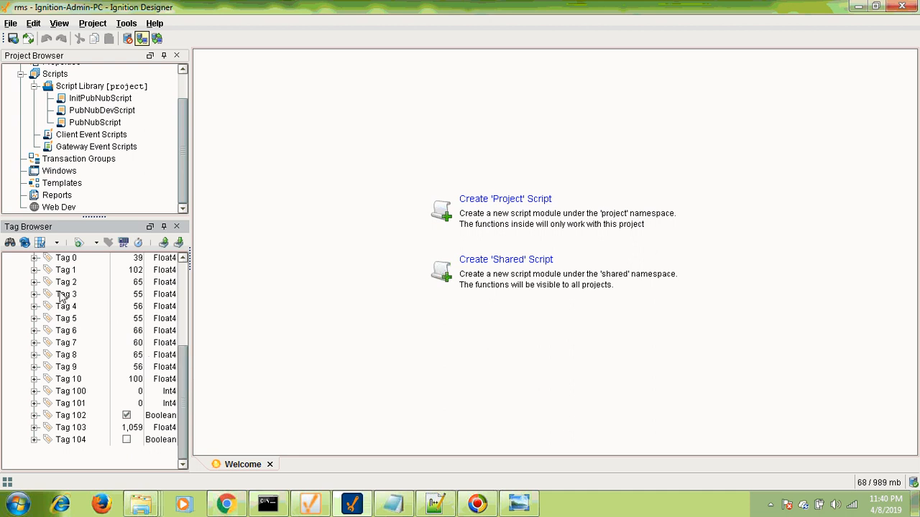
pyautogui.scroll(3)
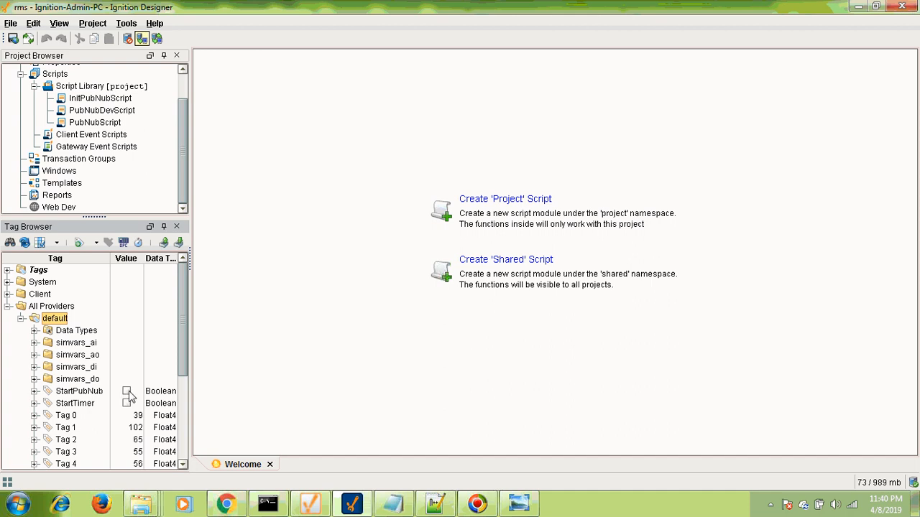
# Set the StartPubNub tag to true with a Write Once confirmation.
pyautogui.click(126, 391)
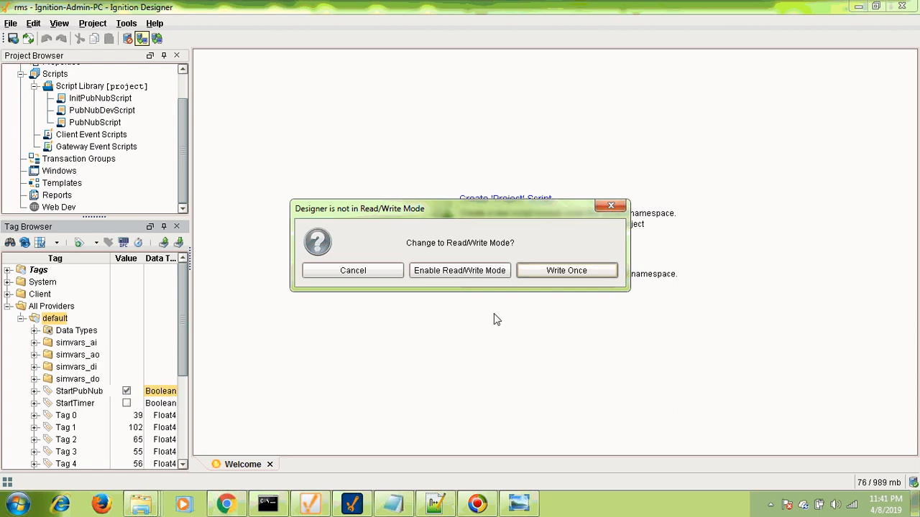
pyautogui.moveTo(566, 270)
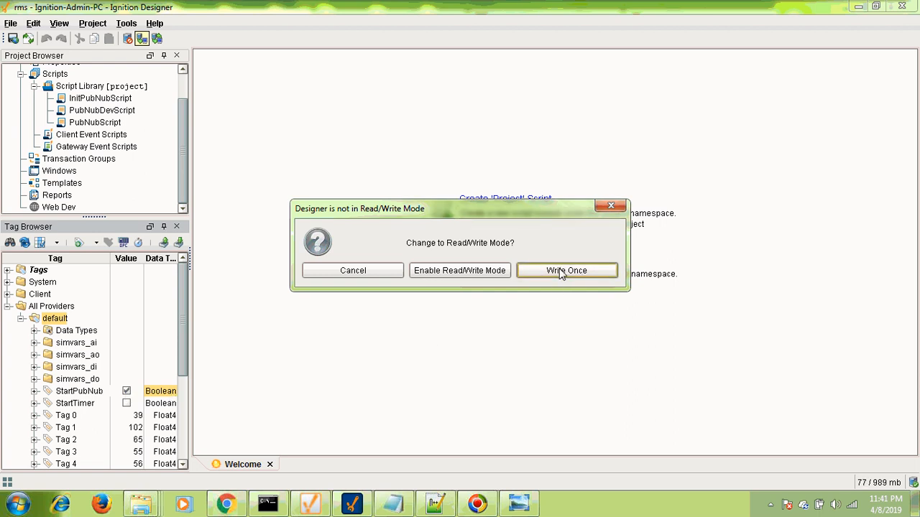
pyautogui.click(566, 270)
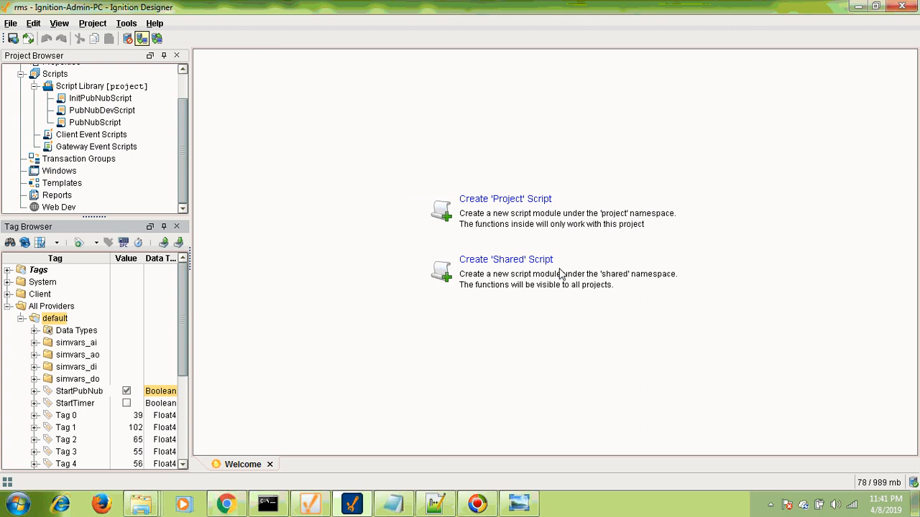
pyautogui.click(127, 390)
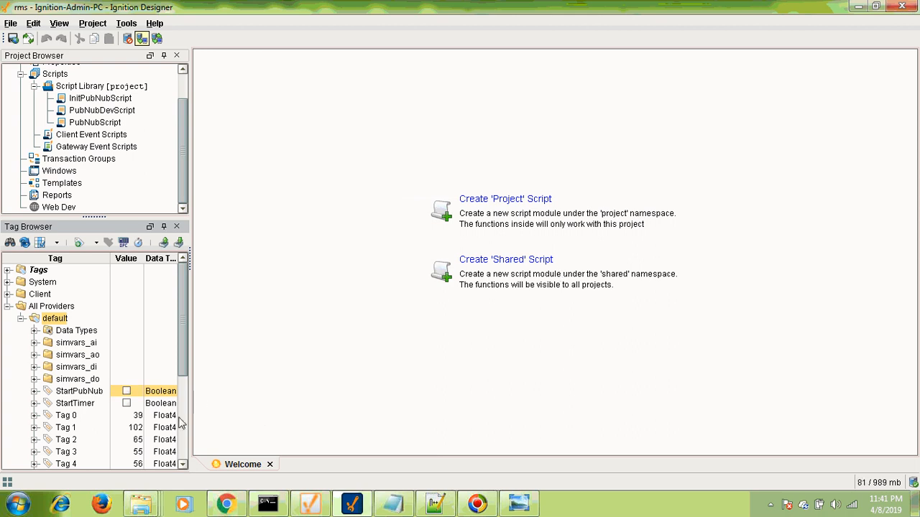
pyautogui.click(126, 391)
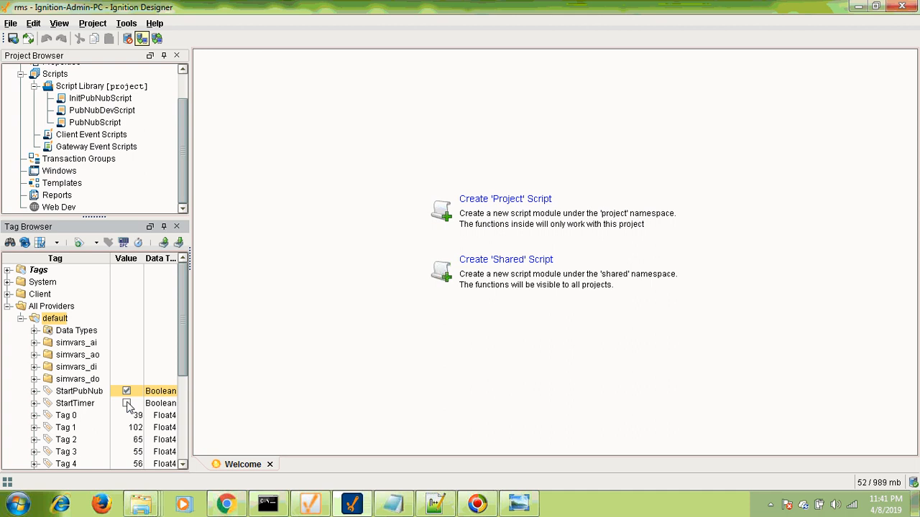
# Set the StartTimer tag to true with a Write Once confirmation.
pyautogui.click(126, 403)
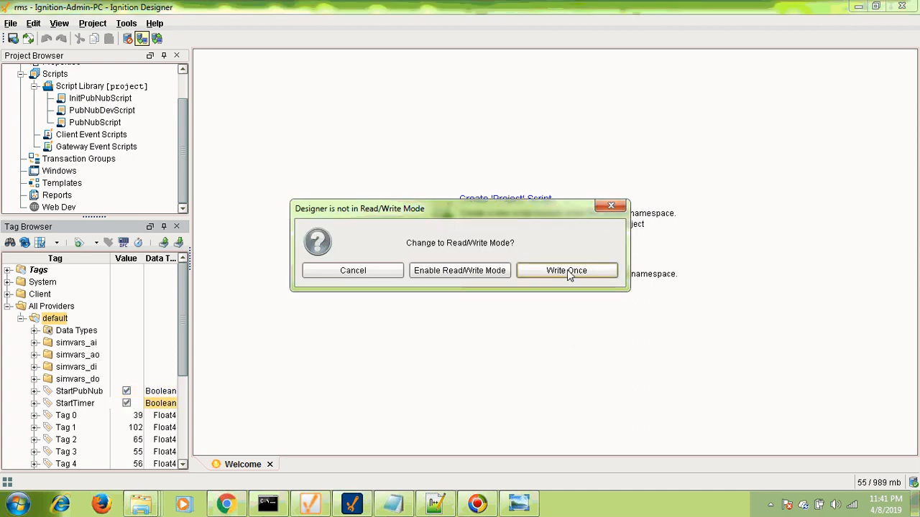
pyautogui.click(567, 270)
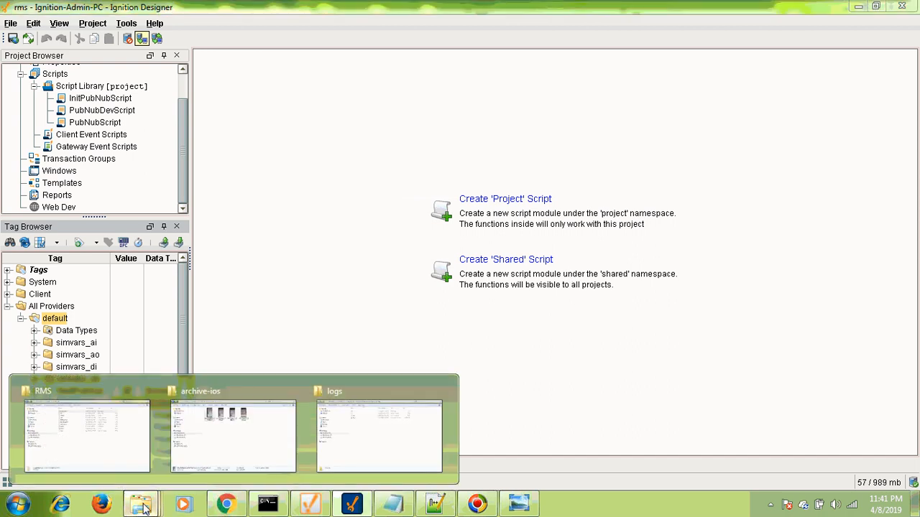
# From the C:\RMS folder, launch the all.html dashboards page in Chrome.
pyautogui.click(231, 437)
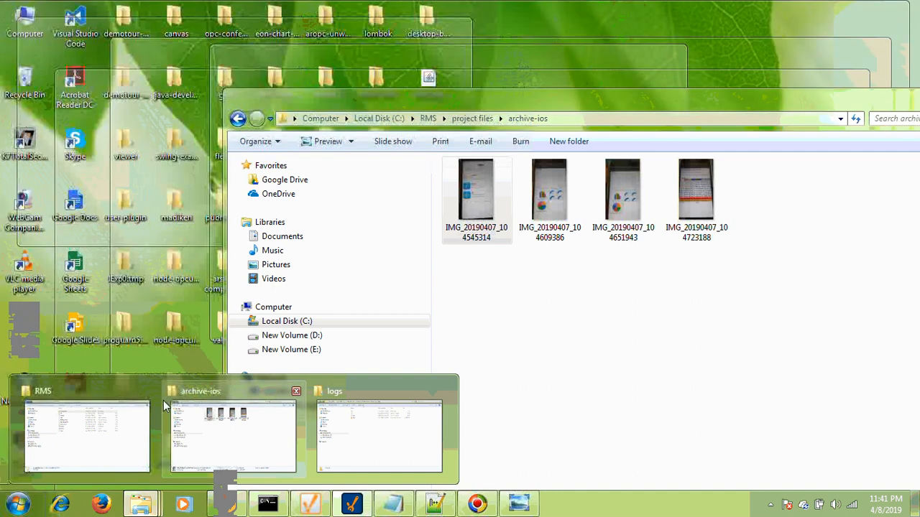
pyautogui.click(87, 437)
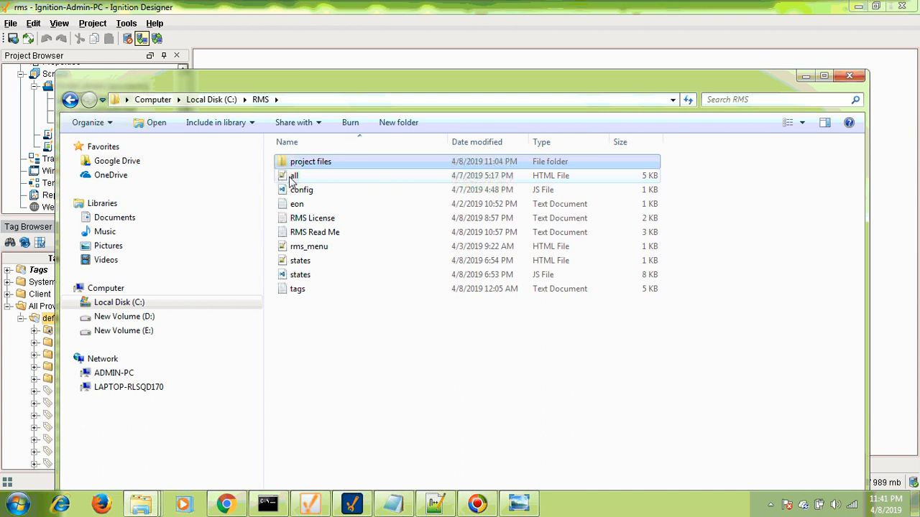
pyautogui.rightClick(293, 175)
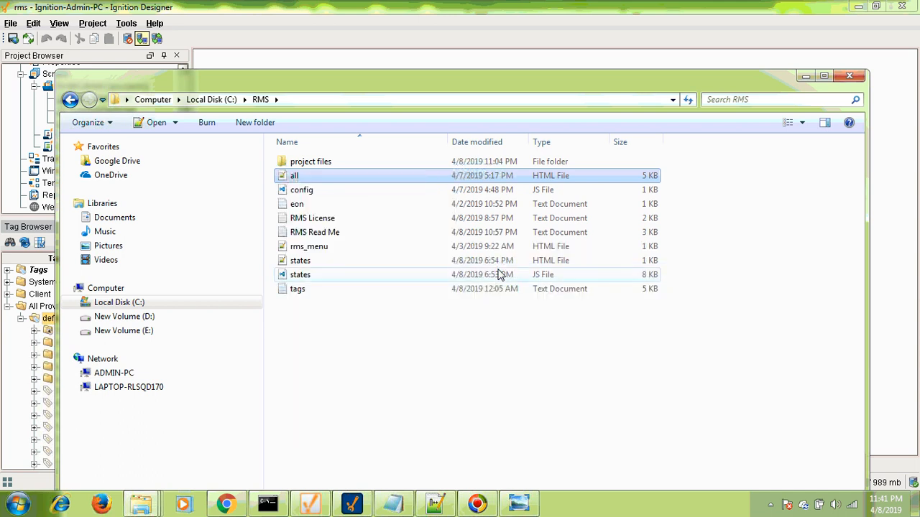
pyautogui.doubleClick(293, 175)
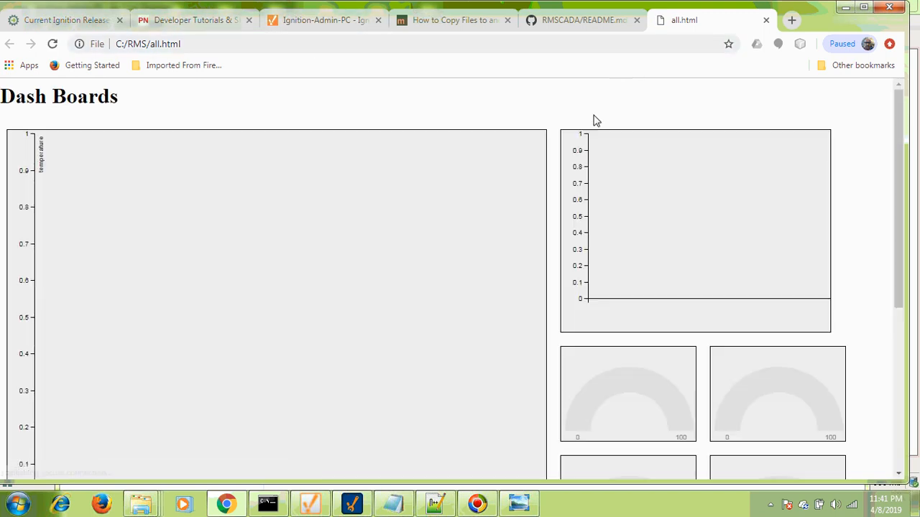
pyautogui.moveTo(362, 155)
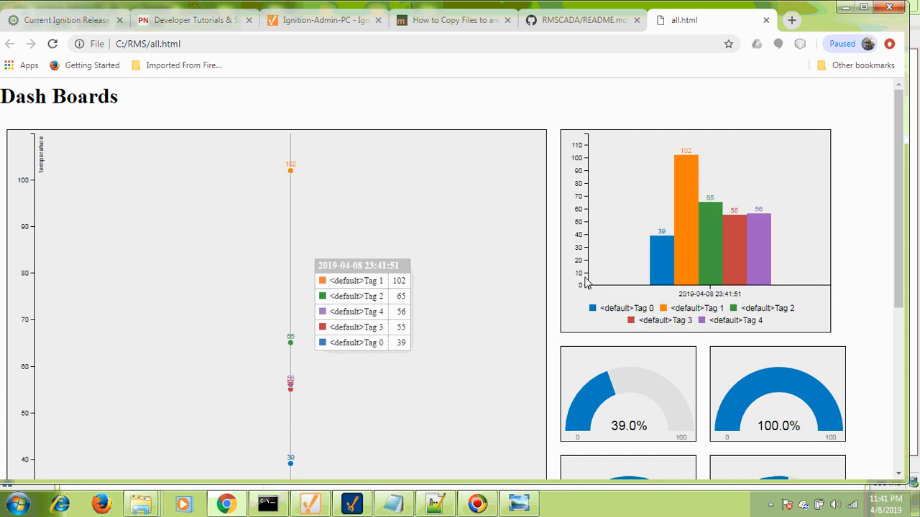
# Scroll through the live line, bar, gauge and pie charts for Tag 0 to Tag 4.
pyautogui.scroll(-3)
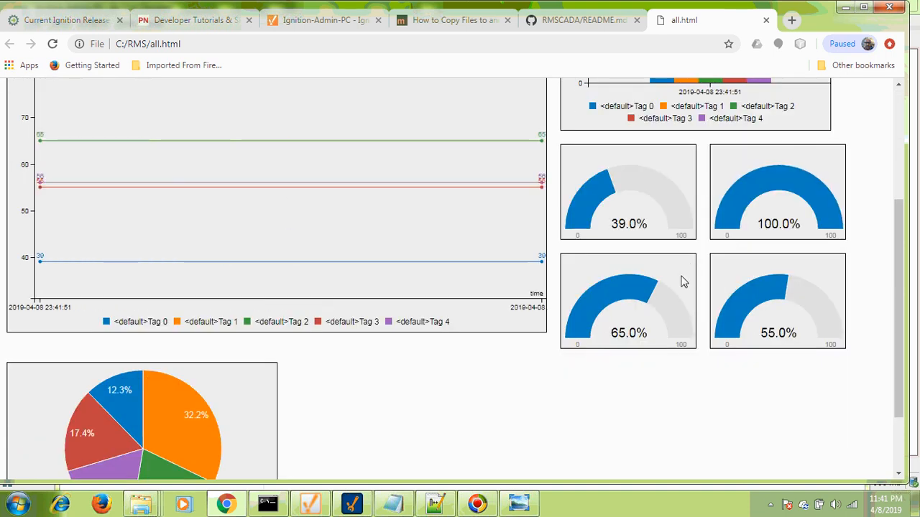
pyautogui.scroll(3)
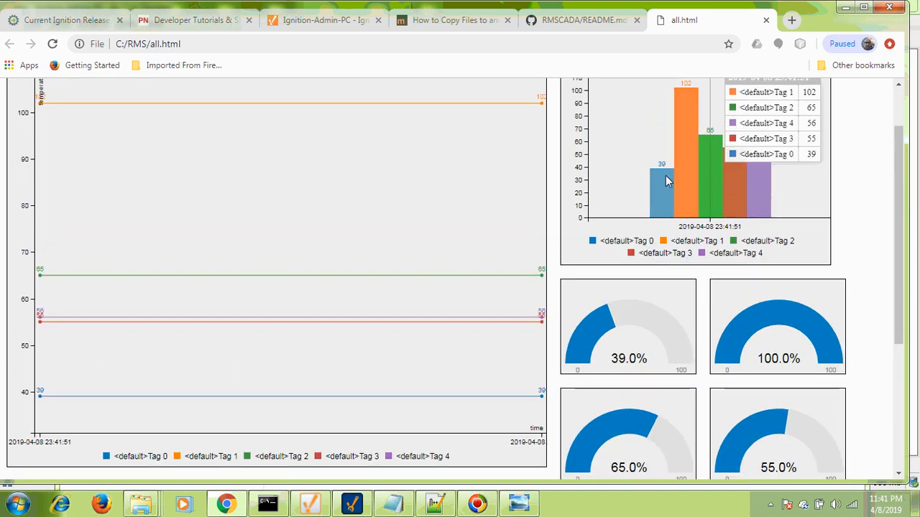
pyautogui.scroll(-3)
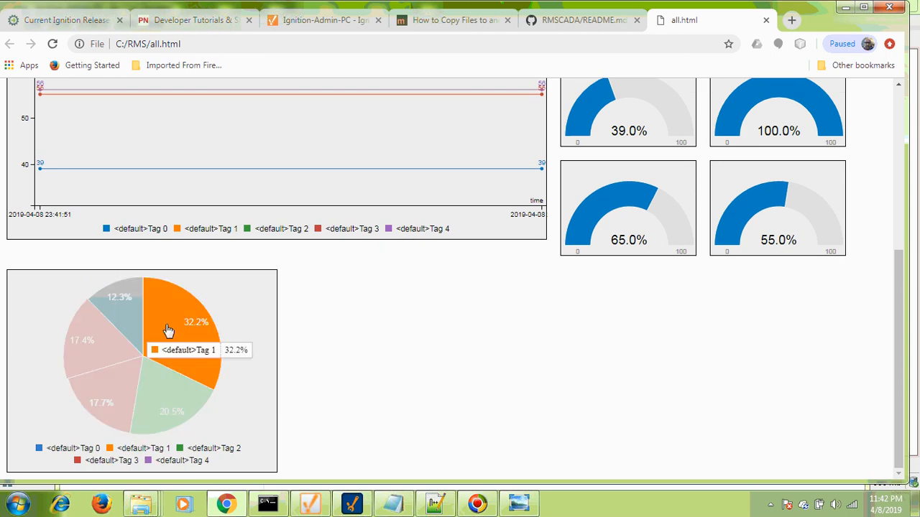
pyautogui.scroll(3)
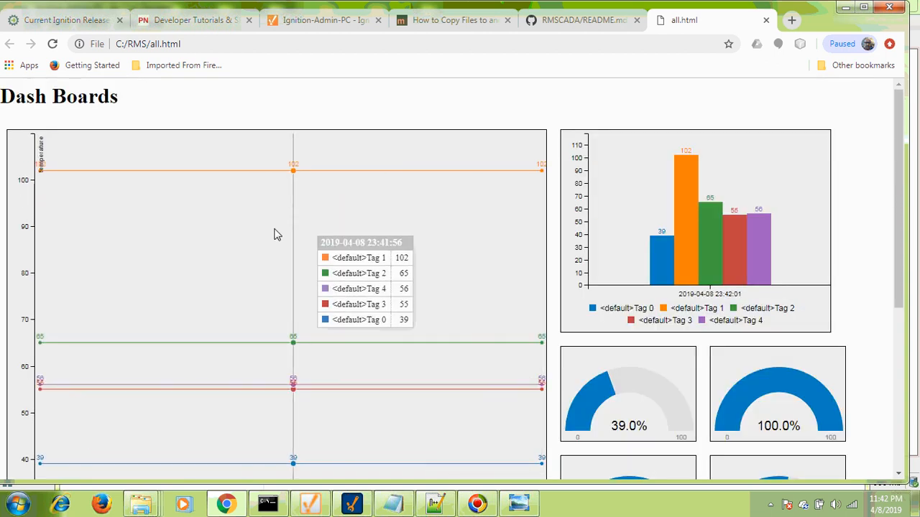
pyautogui.moveTo(166, 49)
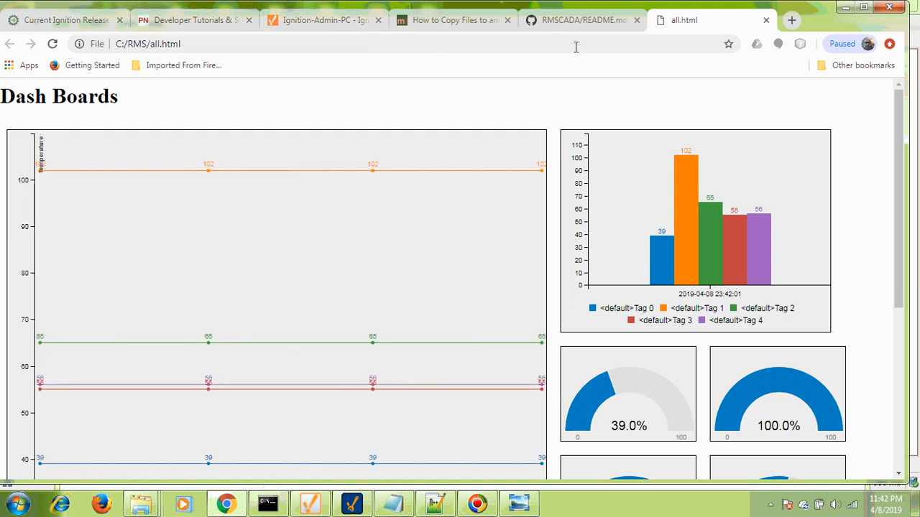
pyautogui.moveTo(189, 61)
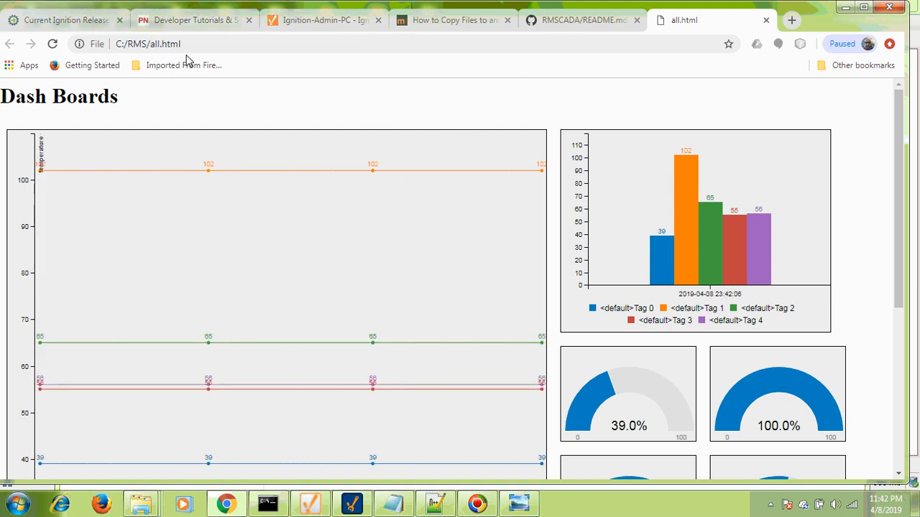
pyautogui.moveTo(299, 342)
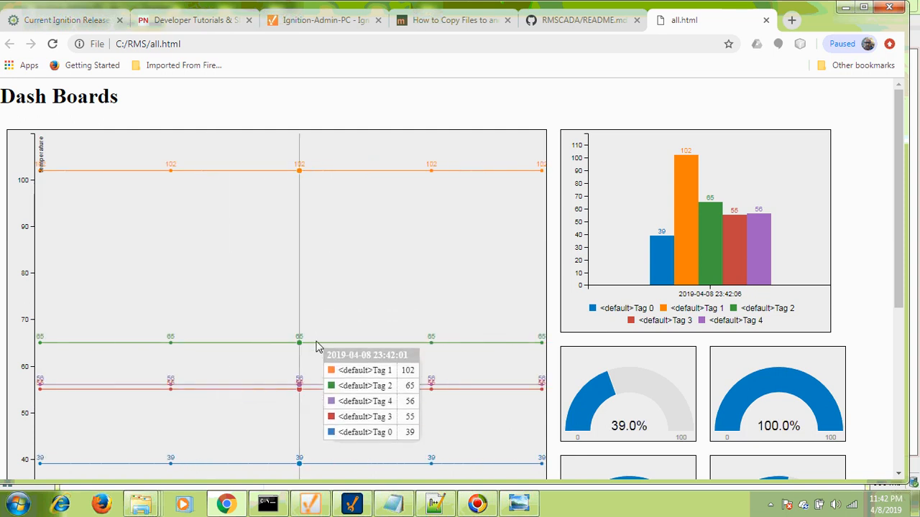
pyautogui.moveTo(327, 403)
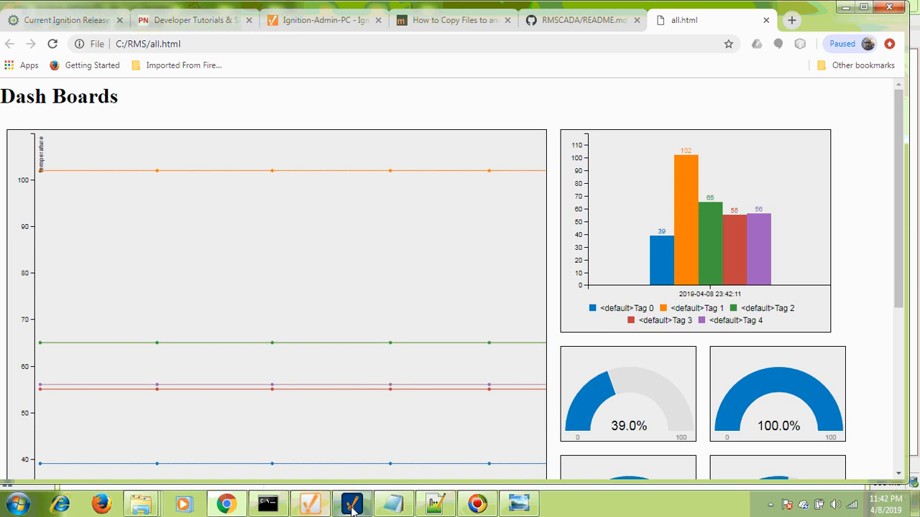
# Change Tag 1's value from 102 to 60 in the Tag Browser with a Write Once confirmation.
pyautogui.click(350, 503)
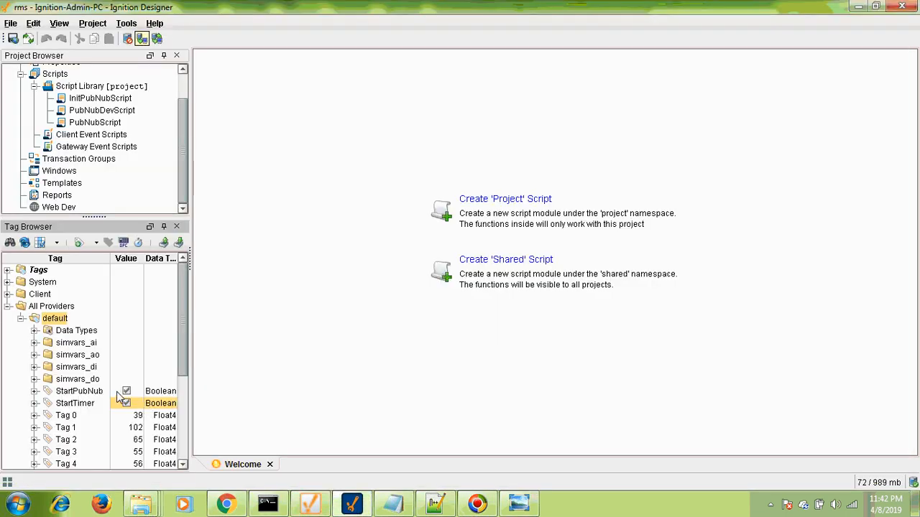
pyautogui.scroll(-3)
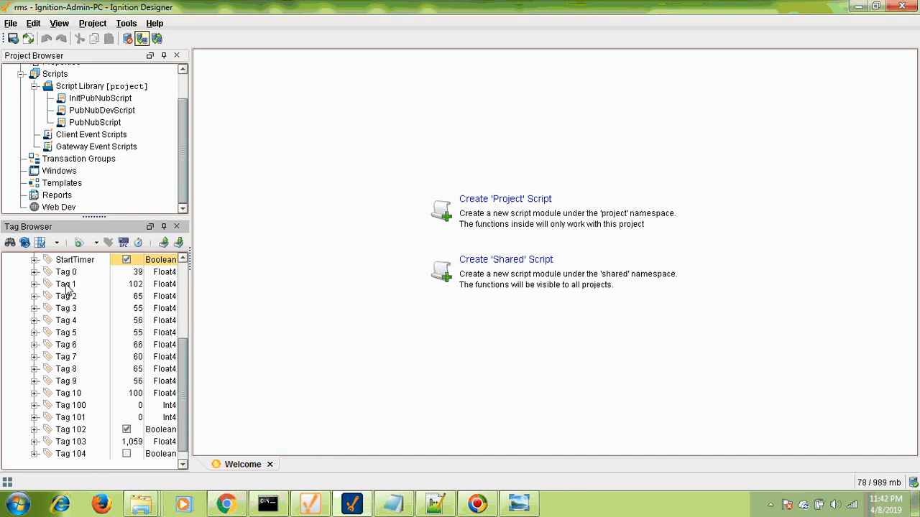
pyautogui.click(66, 285)
pyautogui.write('60')
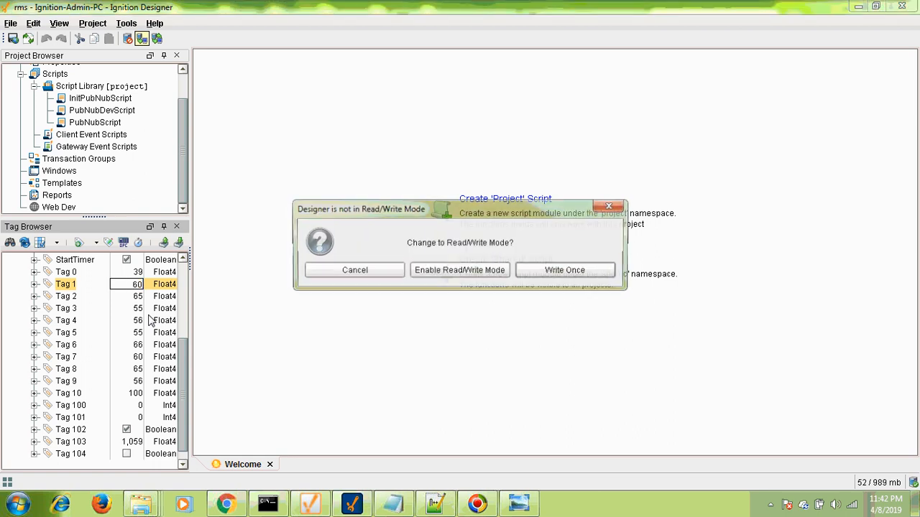
pyautogui.click(353, 270)
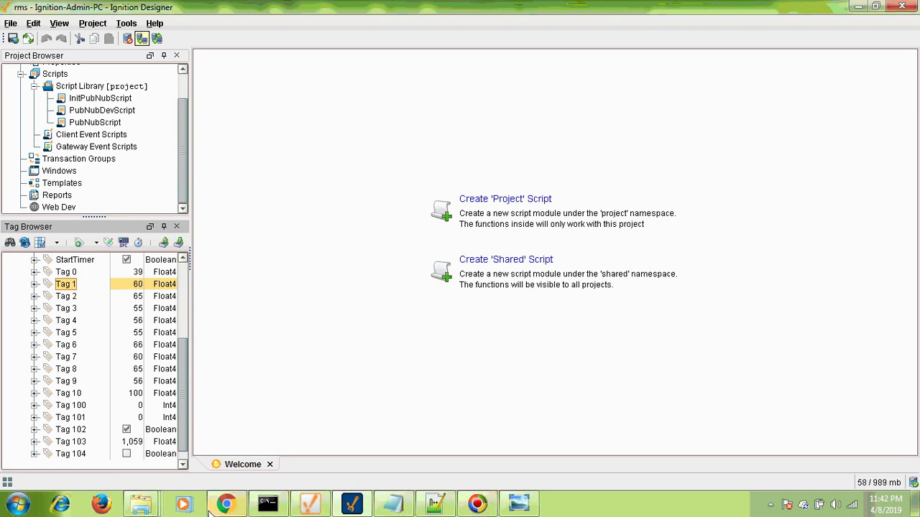
pyautogui.click(225, 503)
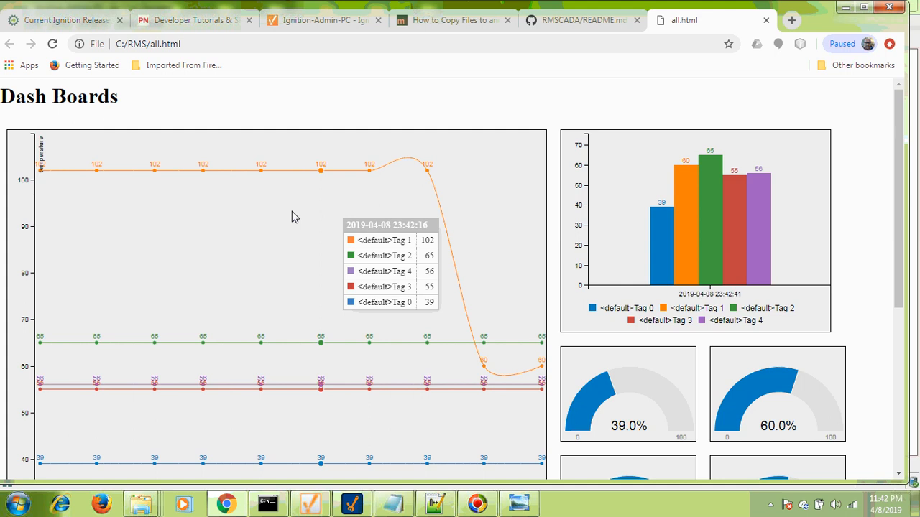
pyautogui.moveTo(141, 503)
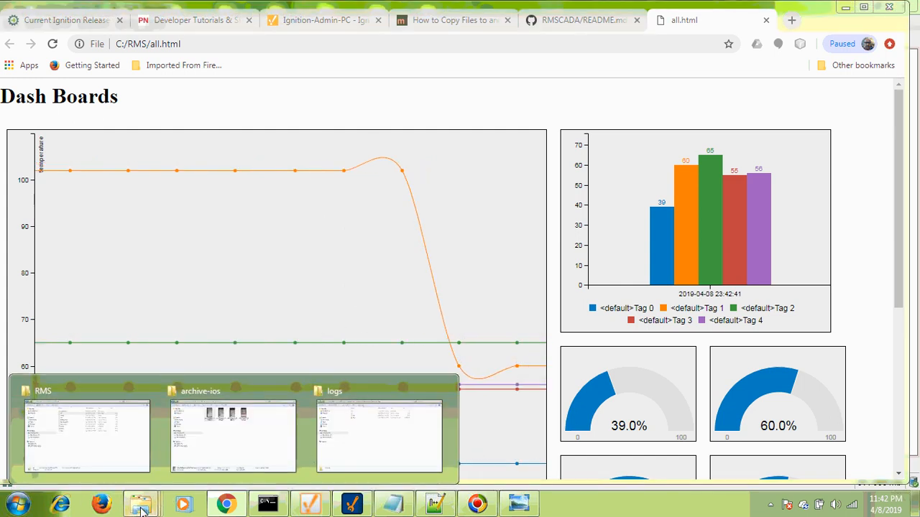
# Bring the RMS folder window in front of the updated dashboards.
pyautogui.click(86, 434)
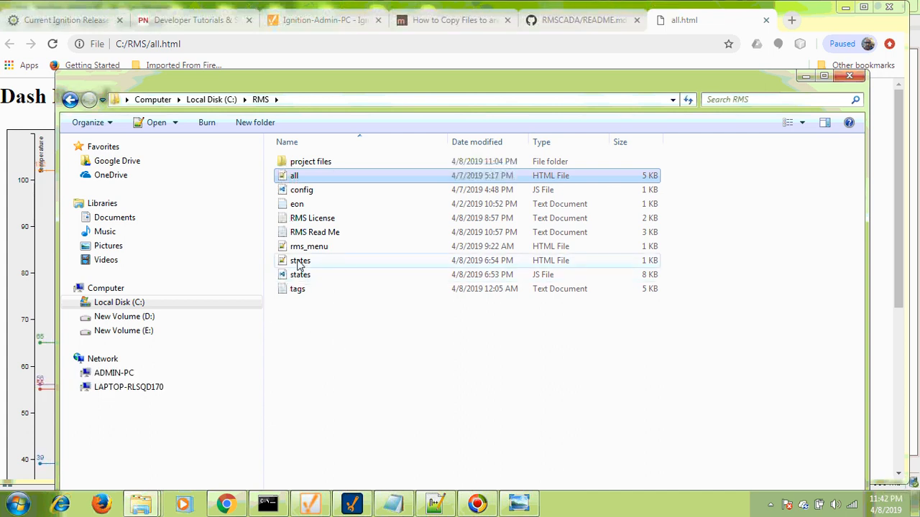
# Launch states.html from the RMS folder in Google Chrome via Open with.
pyautogui.rightClick(299, 260)
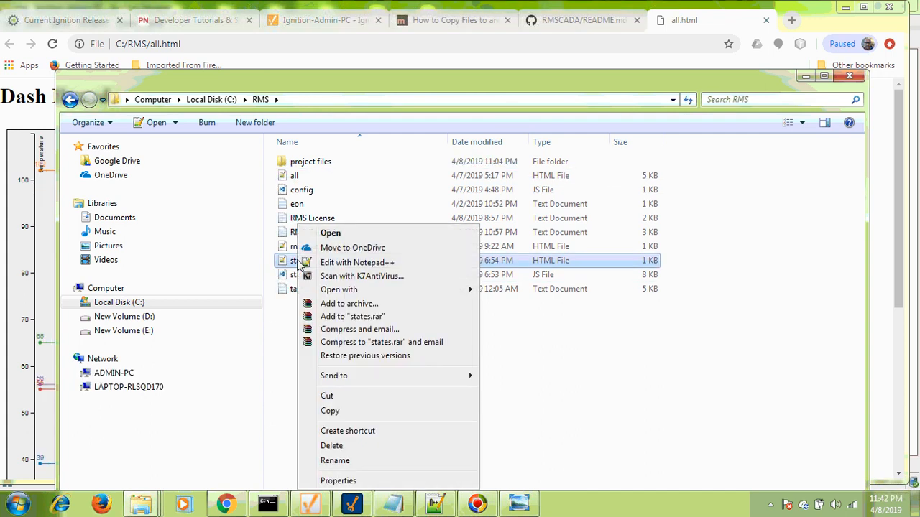
pyautogui.click(340, 289)
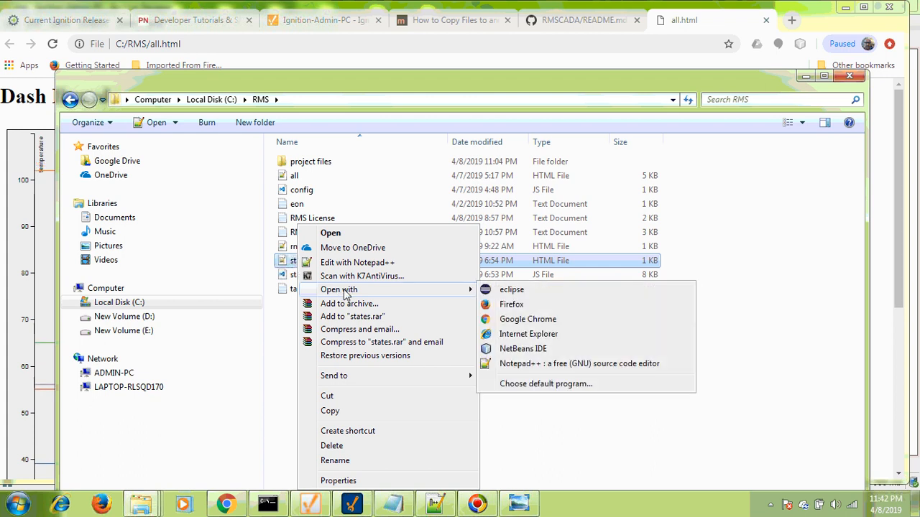
pyautogui.moveTo(511, 305)
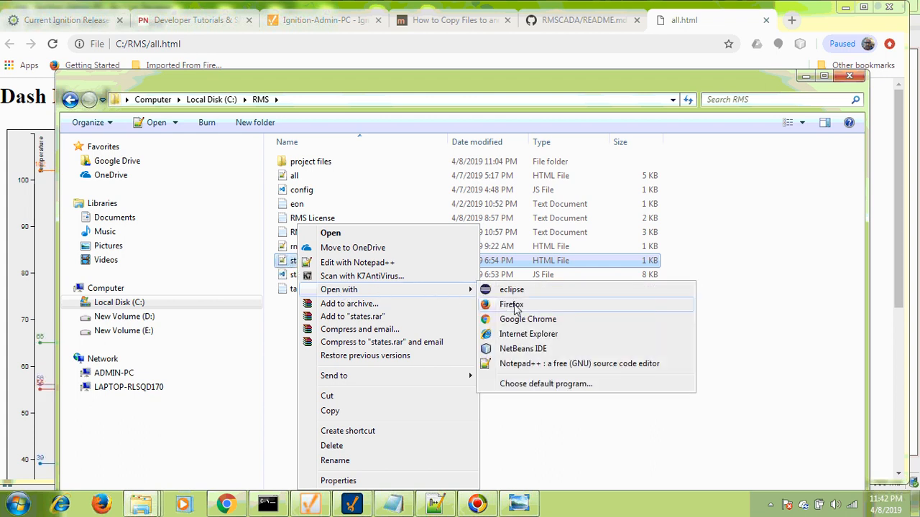
pyautogui.click(527, 319)
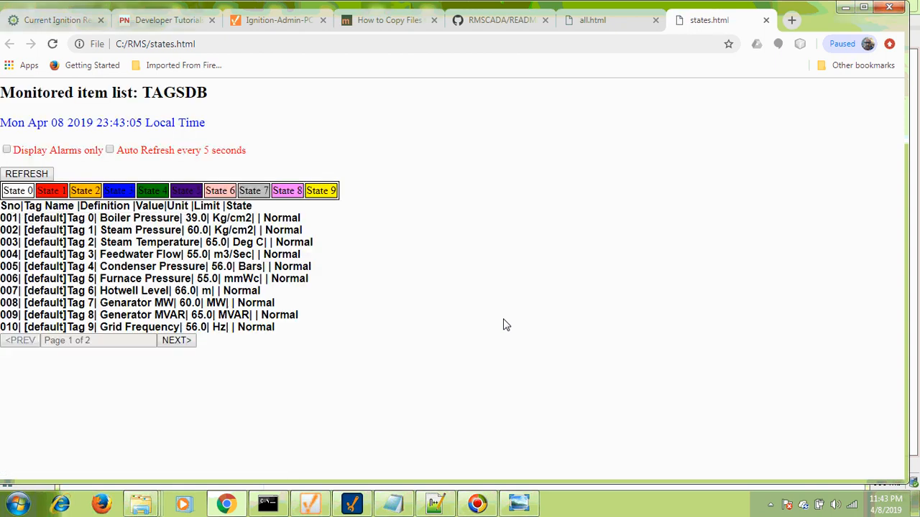
pyautogui.moveTo(121, 388)
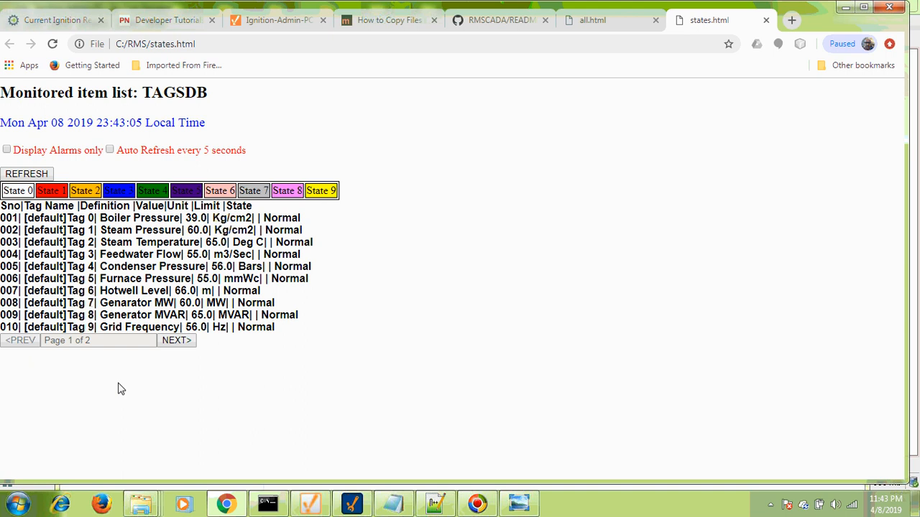
pyautogui.moveTo(313, 321)
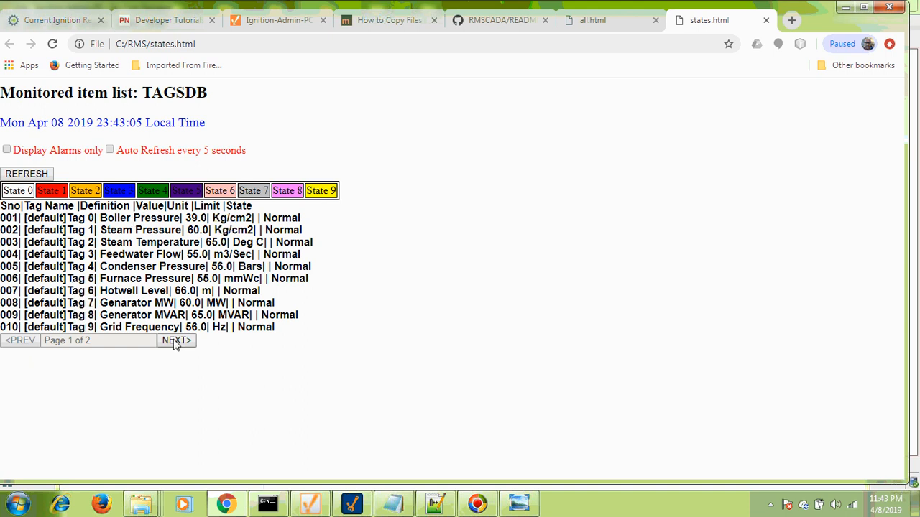
# Show page 2 of the tag-state table with Tag 10 and Tag 103 Very High and Tag 102 CLOSED, then refresh it.
pyautogui.click(175, 339)
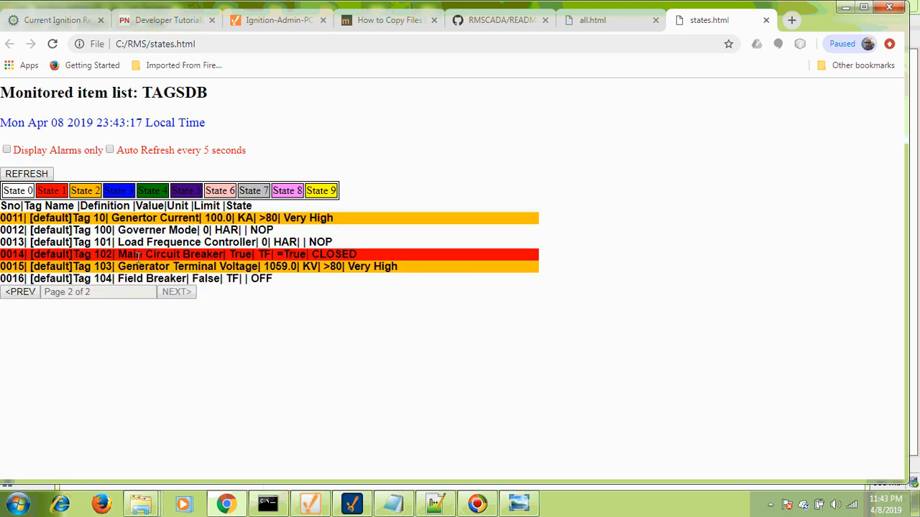
pyautogui.moveTo(281, 237)
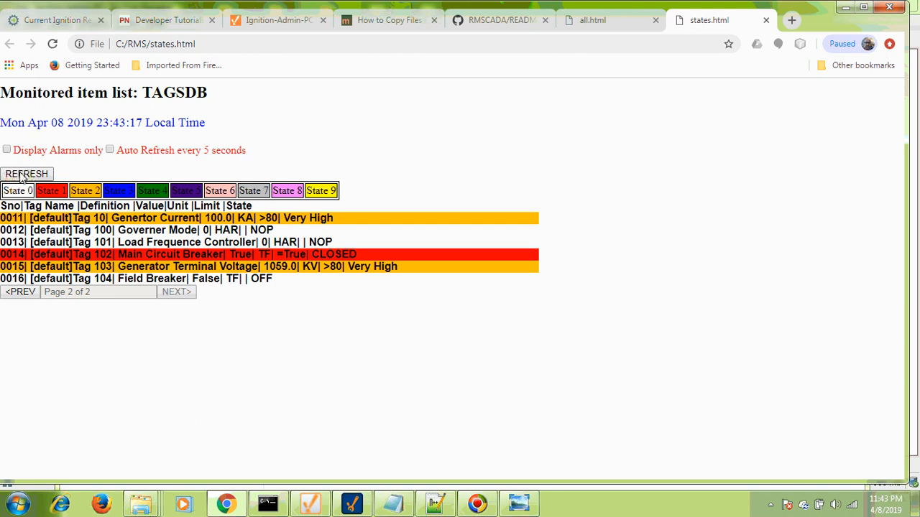
pyautogui.click(26, 173)
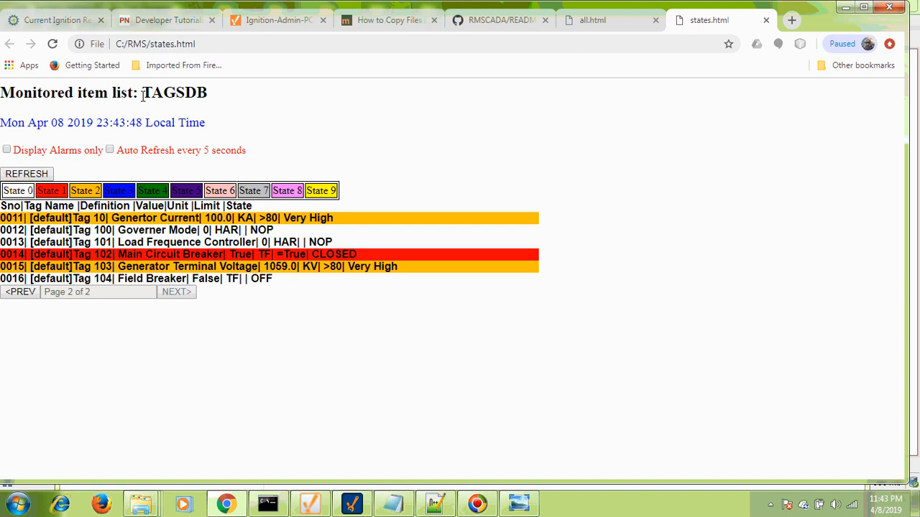
pyautogui.moveTo(242, 143)
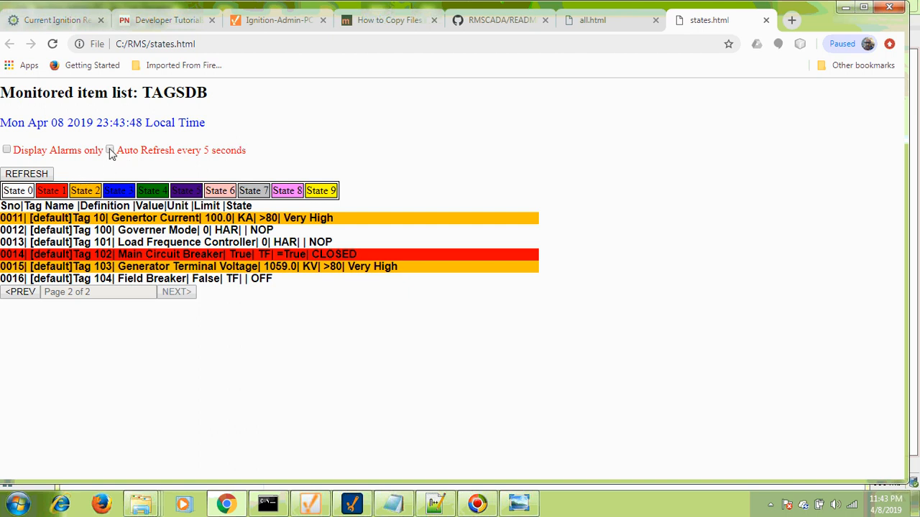
pyautogui.click(109, 150)
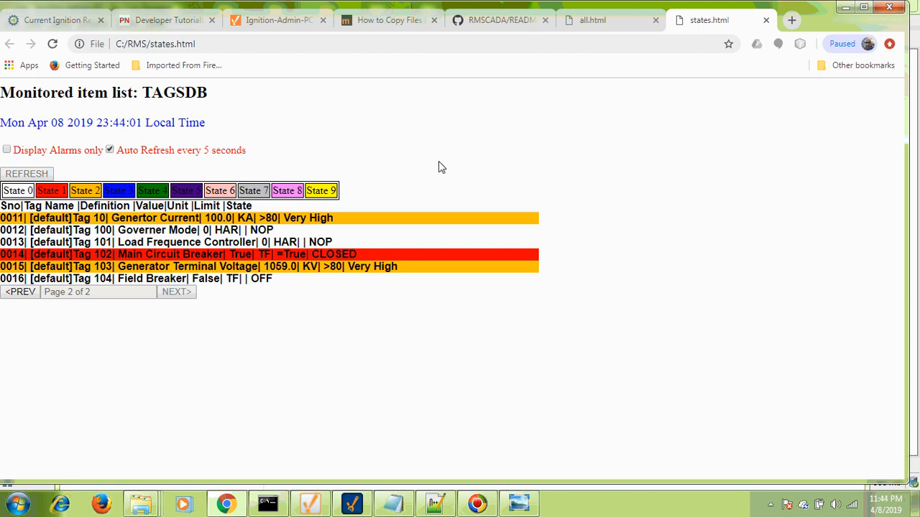
pyautogui.moveTo(181, 141)
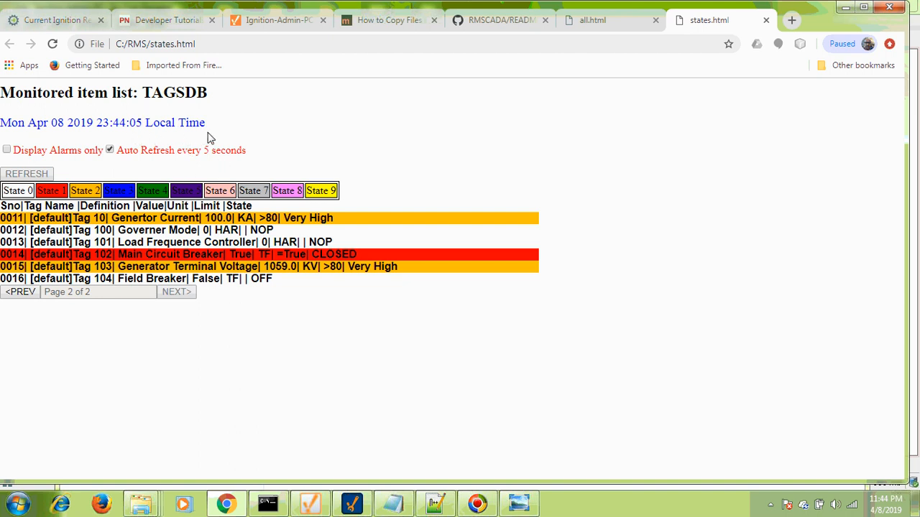
pyautogui.moveTo(345, 161)
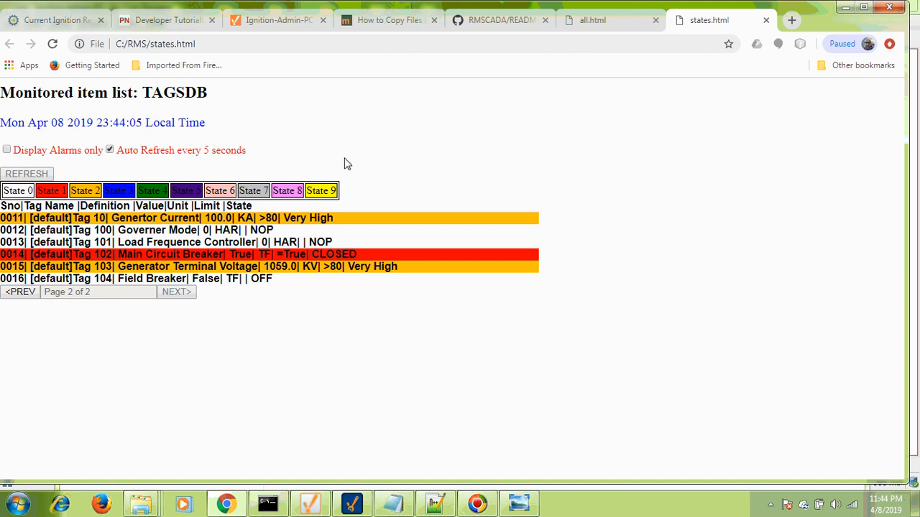
pyautogui.moveTo(180, 188)
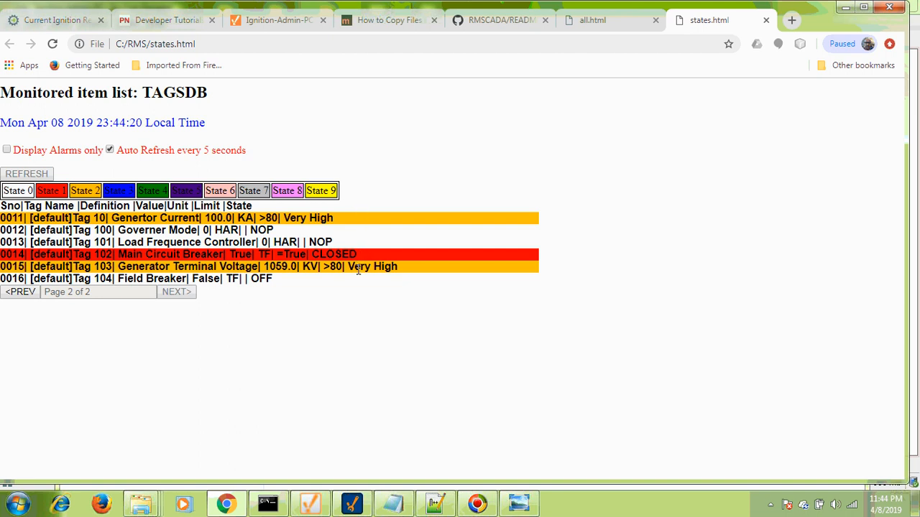
pyautogui.moveTo(342, 293)
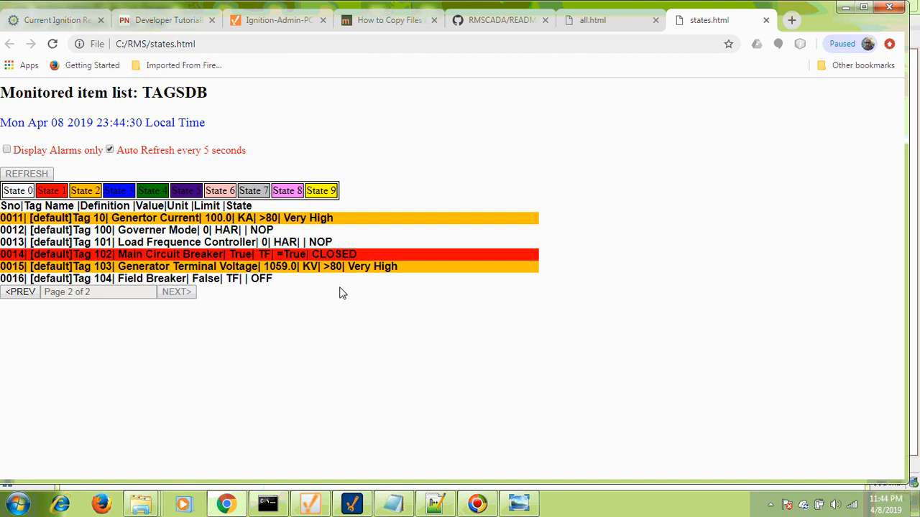
pyautogui.moveTo(311, 301)
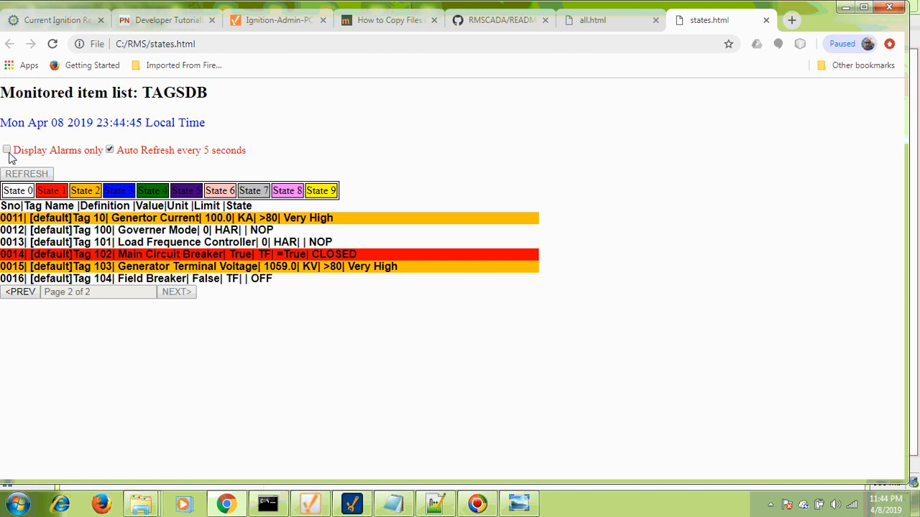
pyautogui.click(6, 149)
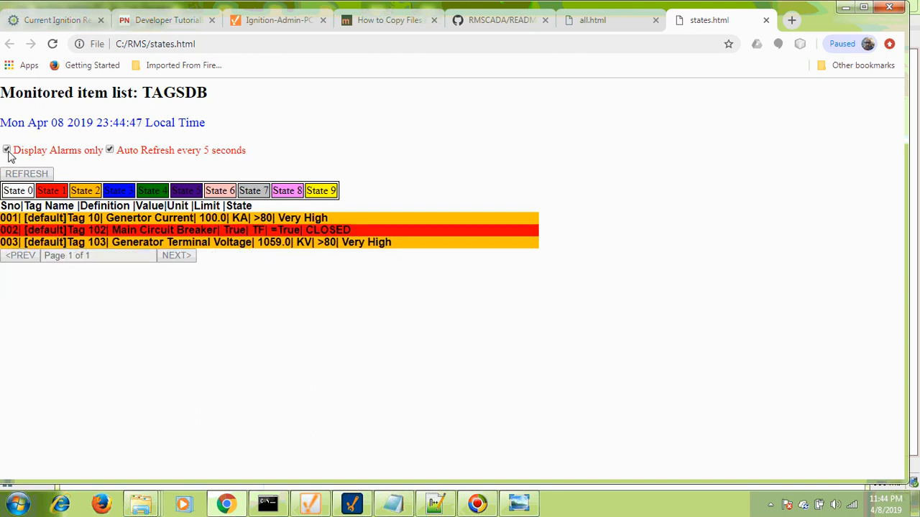
pyautogui.moveTo(368, 231)
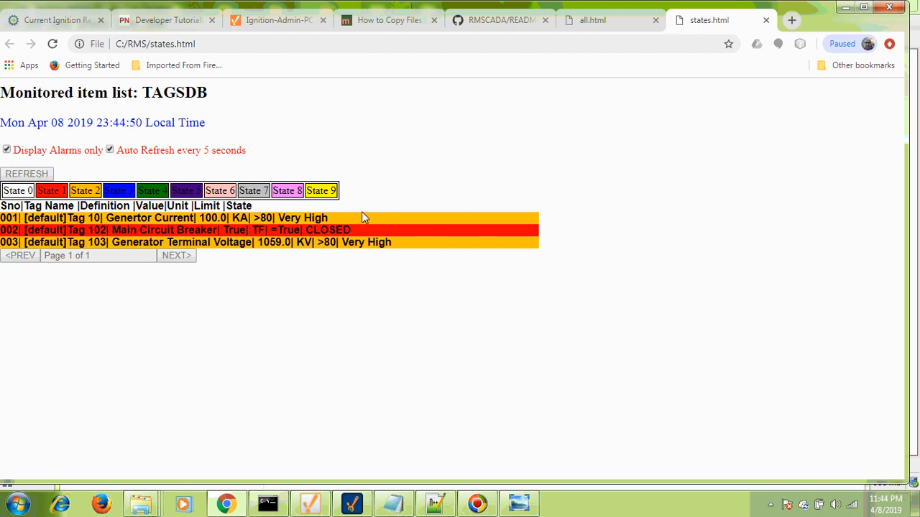
pyautogui.moveTo(185, 290)
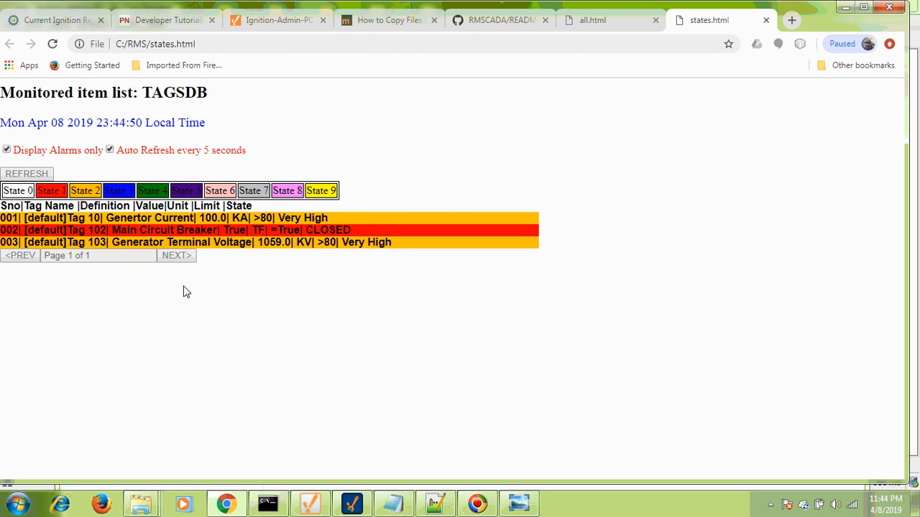
pyautogui.click(6, 149)
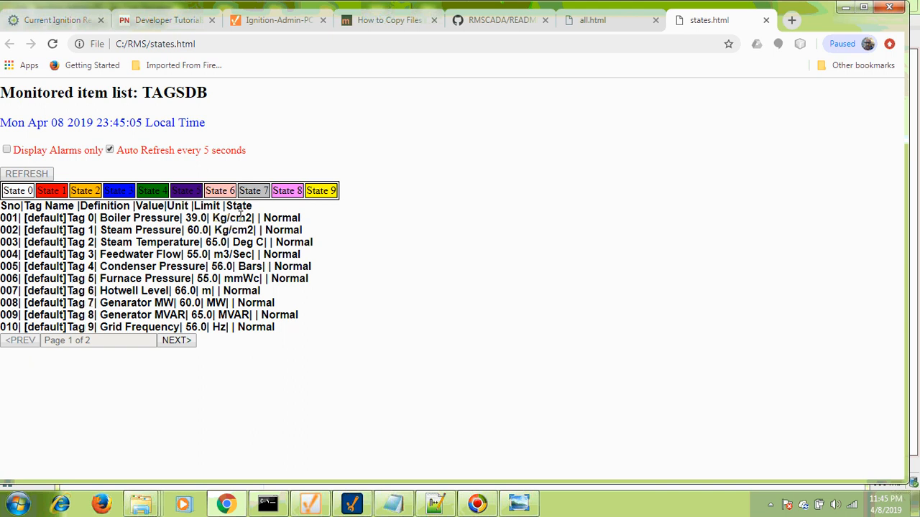
pyautogui.moveTo(216, 347)
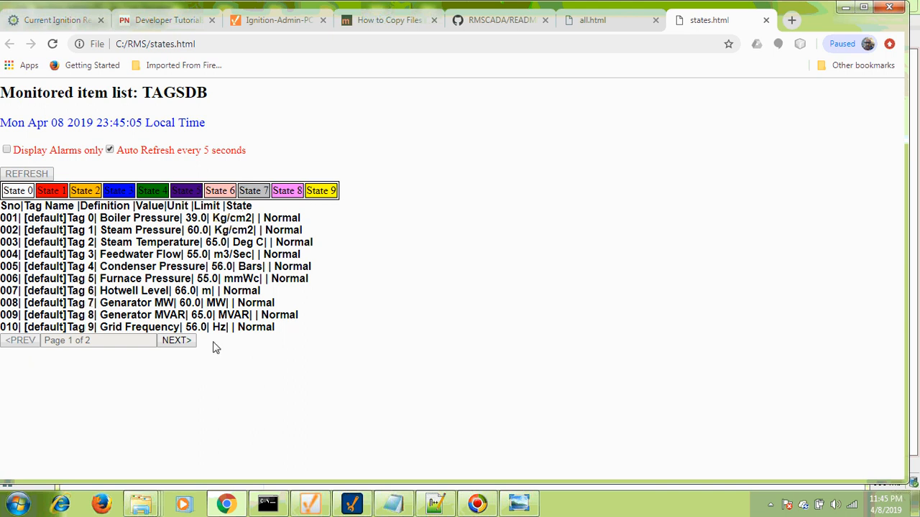
pyautogui.moveTo(175, 339)
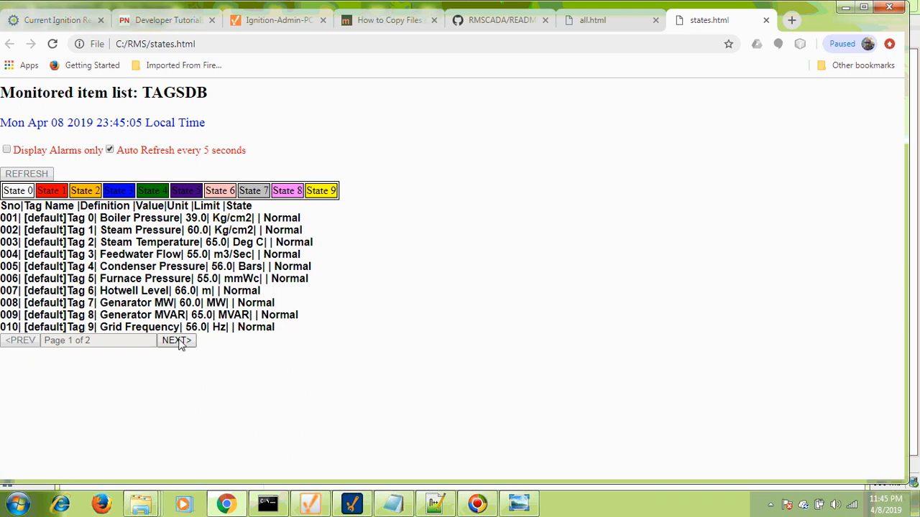
pyautogui.click(175, 339)
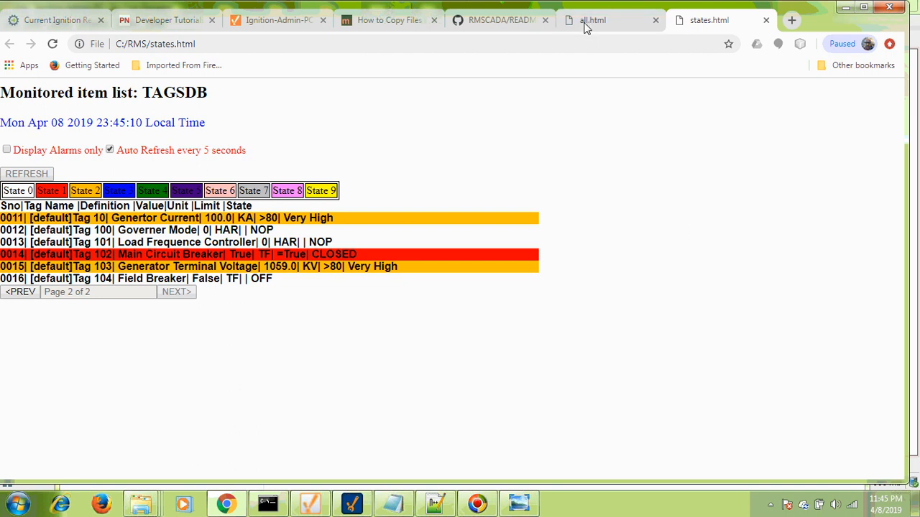
pyautogui.click(609, 20)
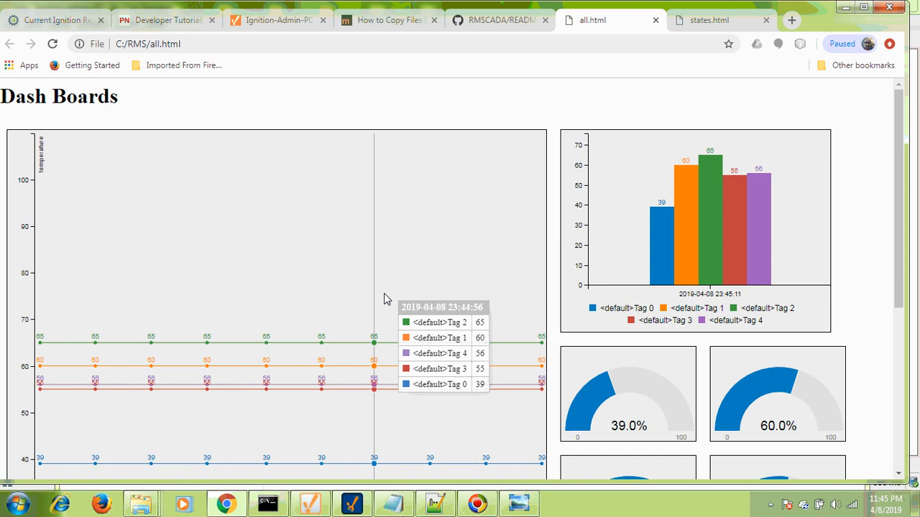
pyautogui.moveTo(742, 94)
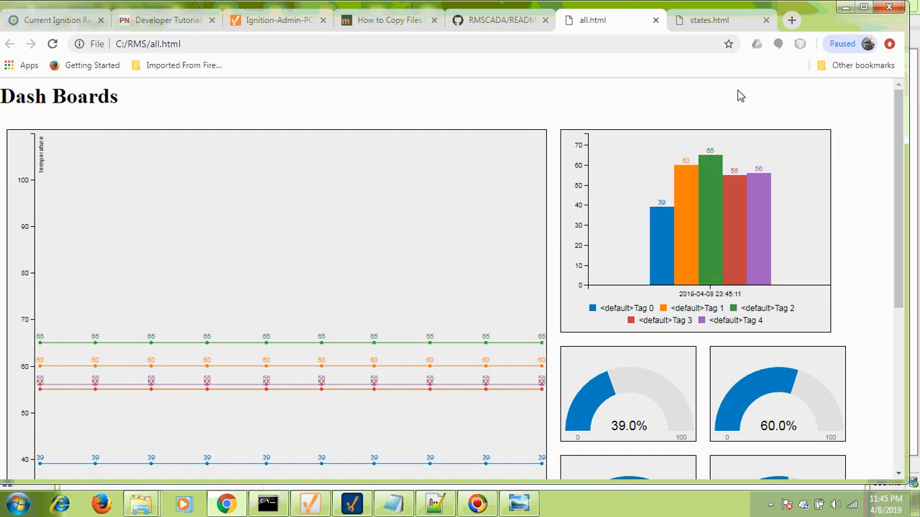
pyautogui.click(707, 20)
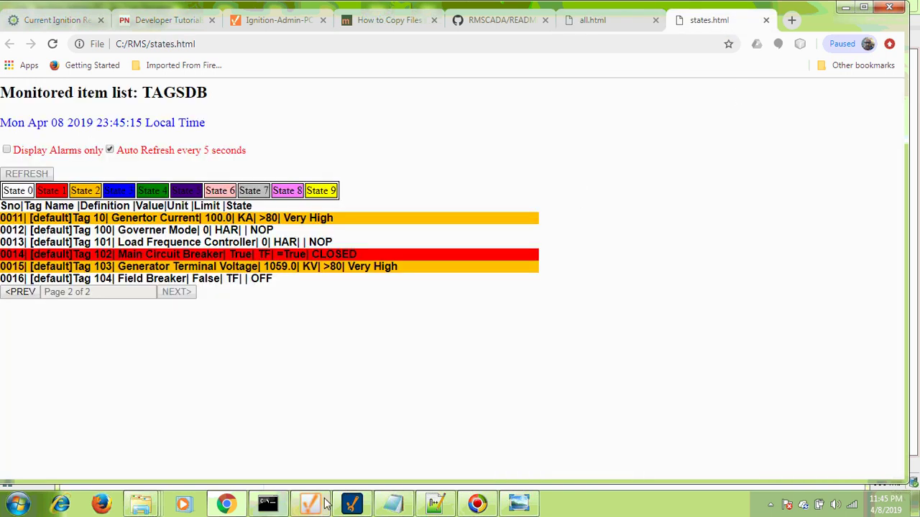
pyautogui.moveTo(406, 401)
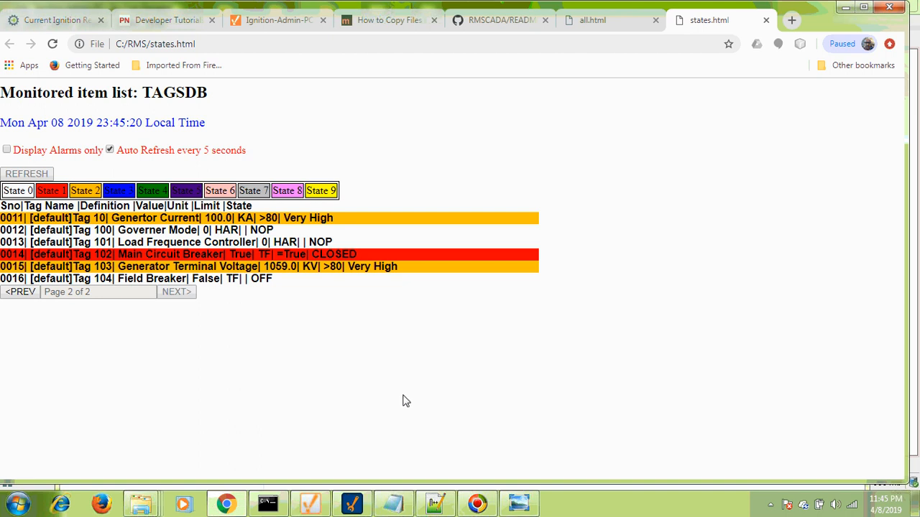
pyautogui.moveTo(103, 503)
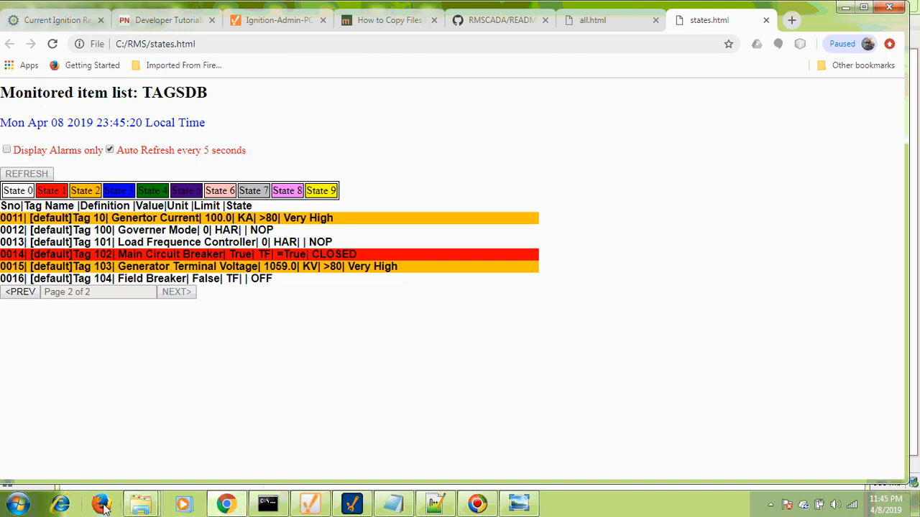
pyautogui.moveTo(227, 503)
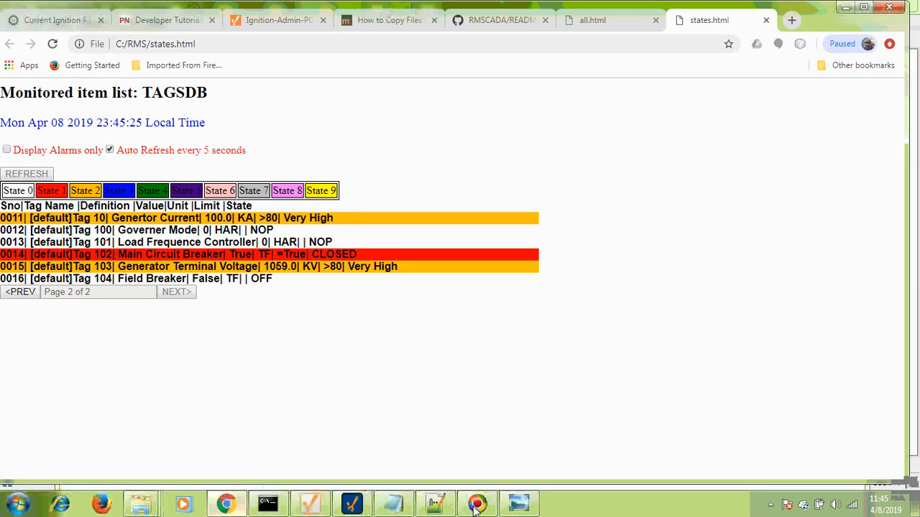
pyautogui.click(519, 503)
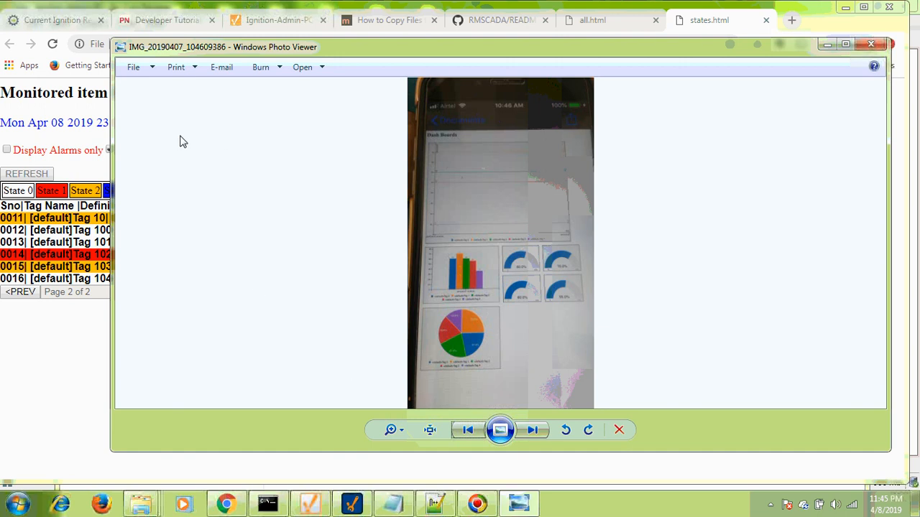
# Step back to the phone Files screenshot listing states1, states and all, then bring up the RMS folder.
pyautogui.click(465, 430)
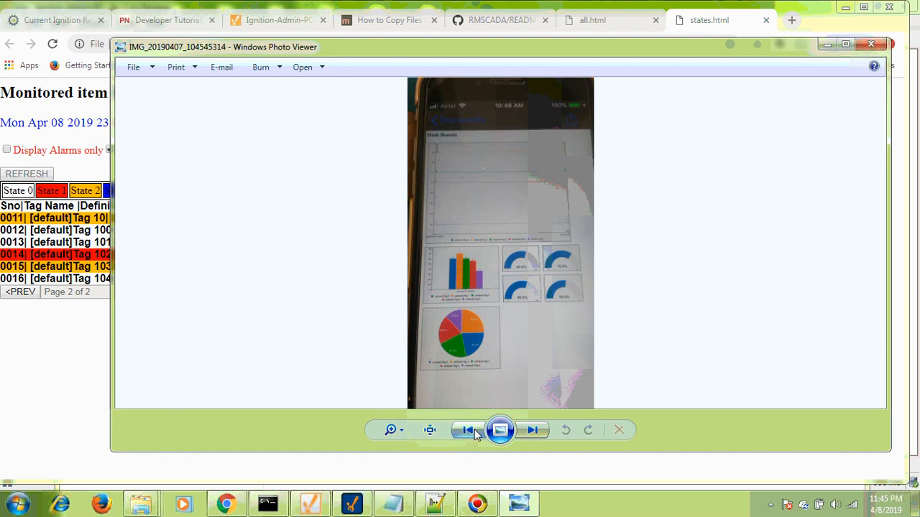
pyautogui.click(465, 429)
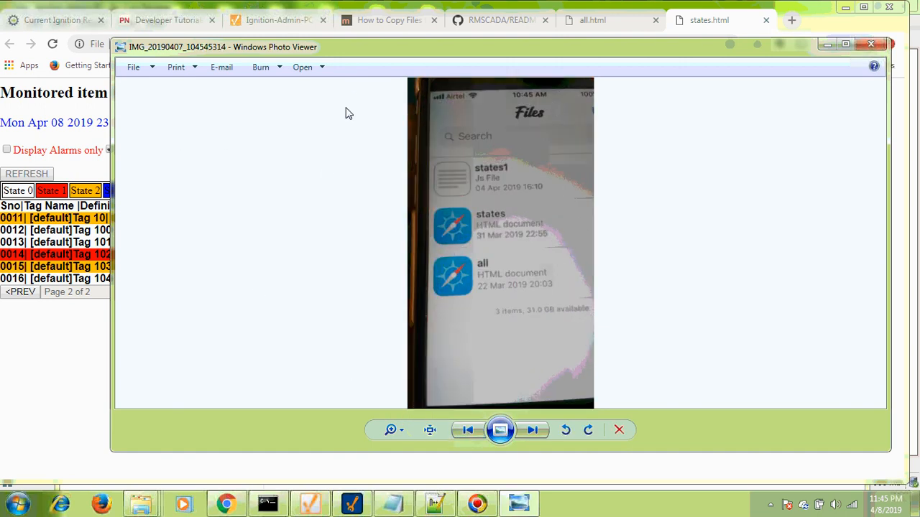
pyautogui.moveTo(299, 342)
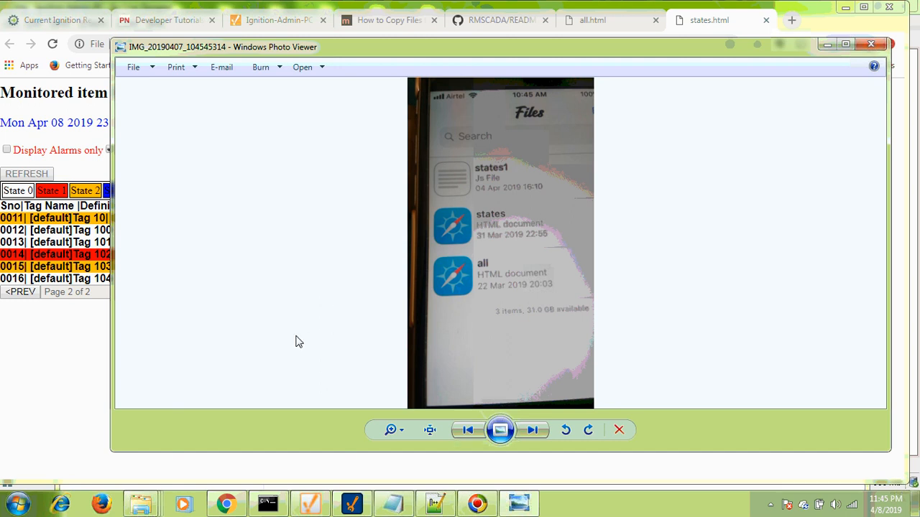
pyautogui.moveTo(664, 133)
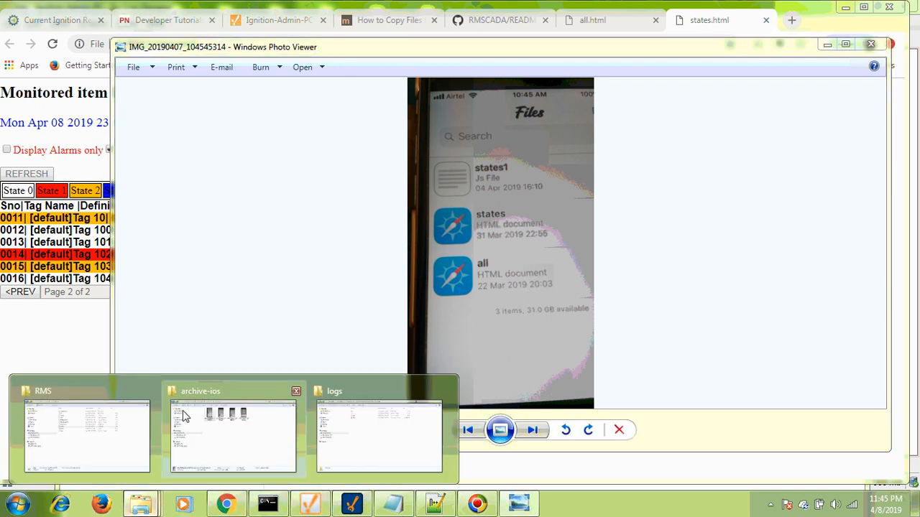
pyautogui.click(86, 437)
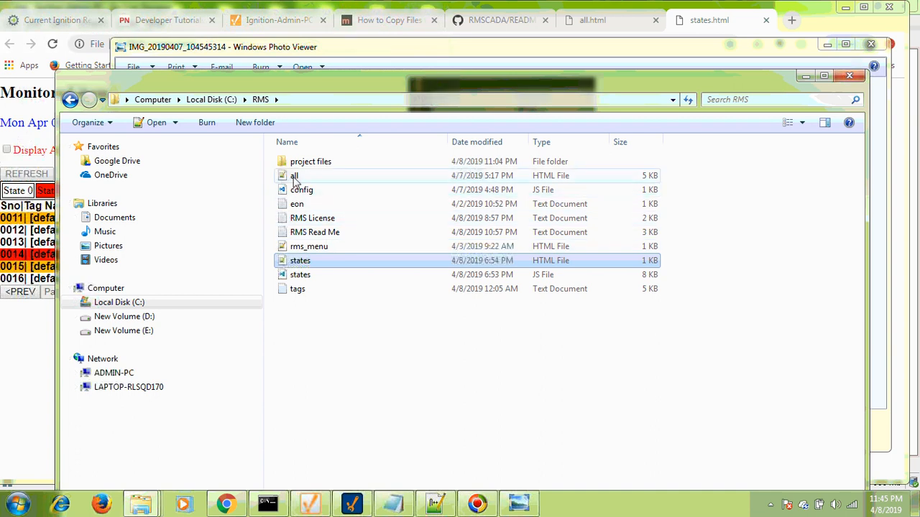
pyautogui.moveTo(319, 295)
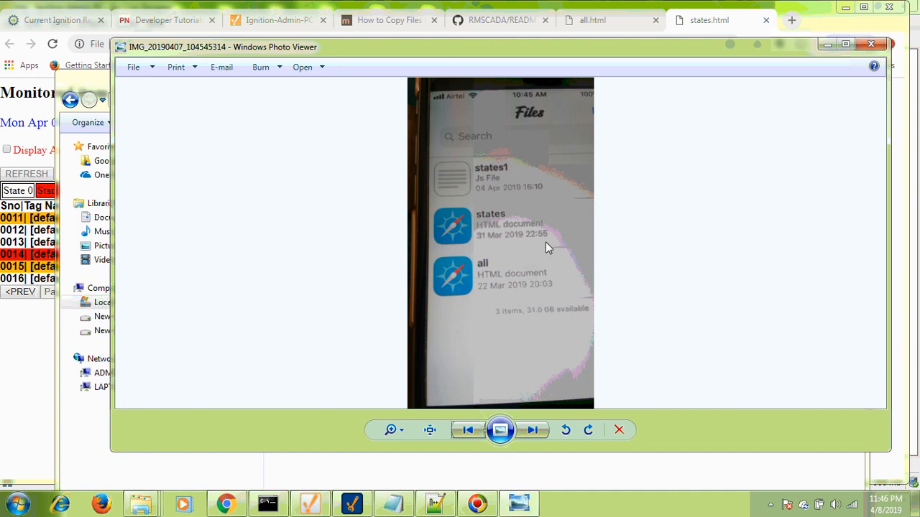
pyautogui.moveTo(514, 152)
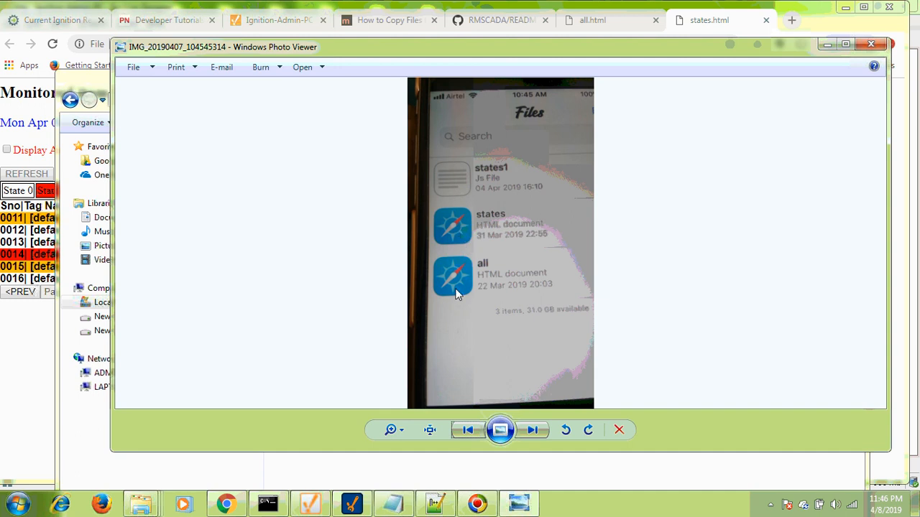
pyautogui.moveTo(487, 286)
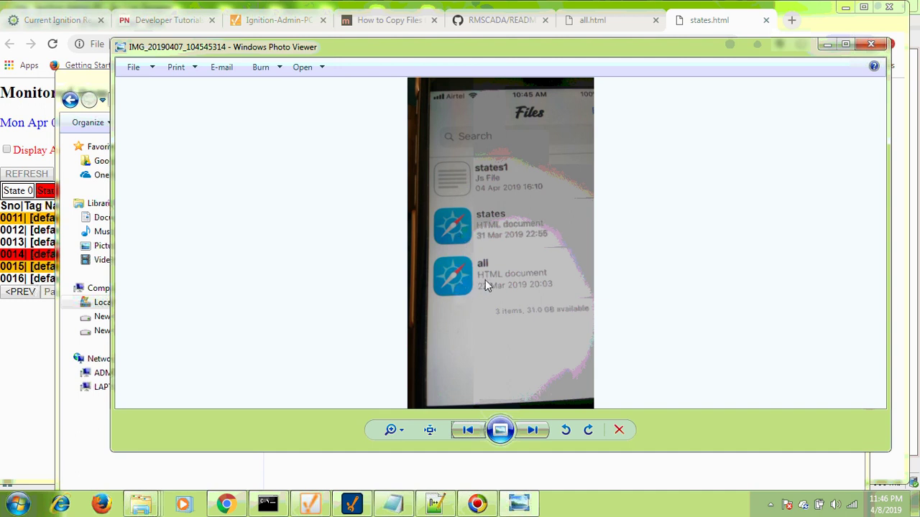
pyautogui.moveTo(362, 397)
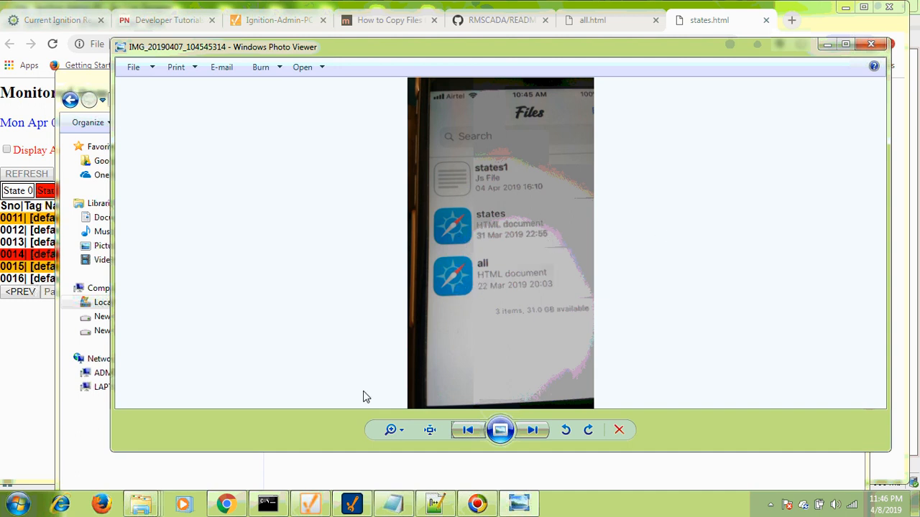
# Step forward through the phone photos of the charts dashboard to the paged tag-state table.
pyautogui.click(532, 430)
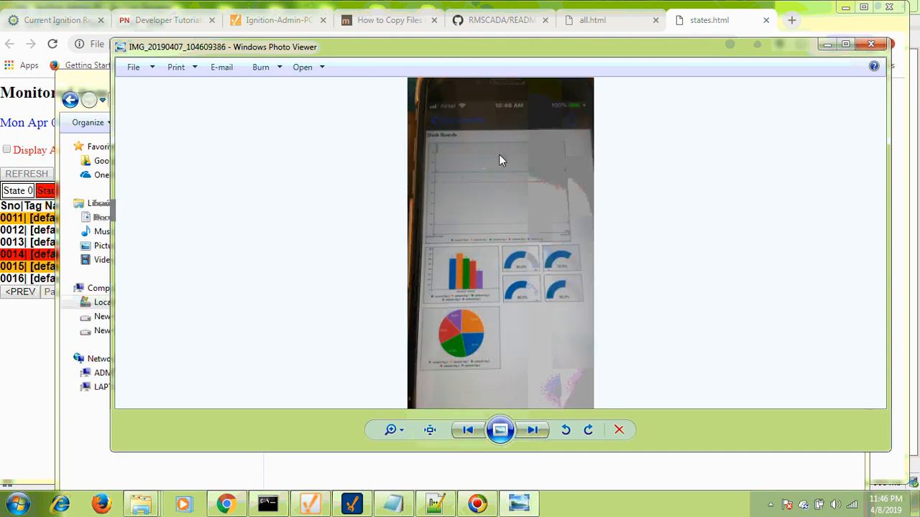
pyautogui.moveTo(491, 142)
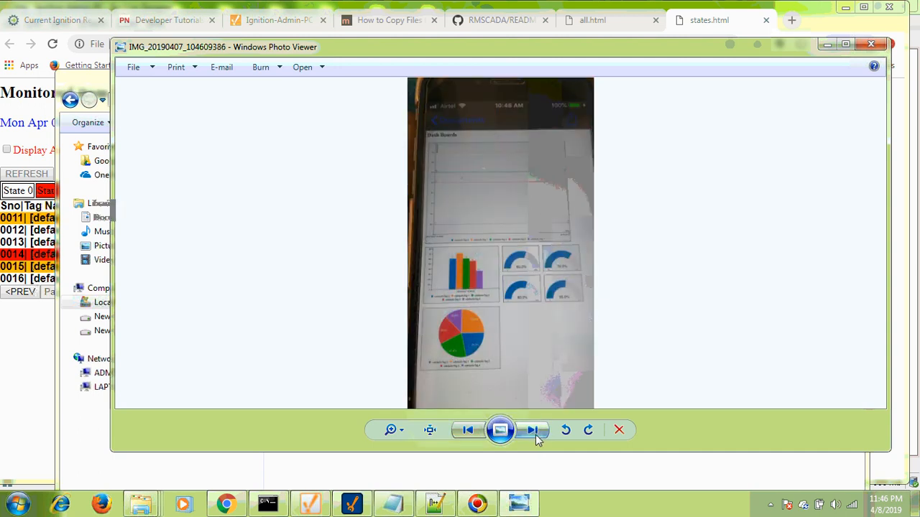
pyautogui.click(535, 430)
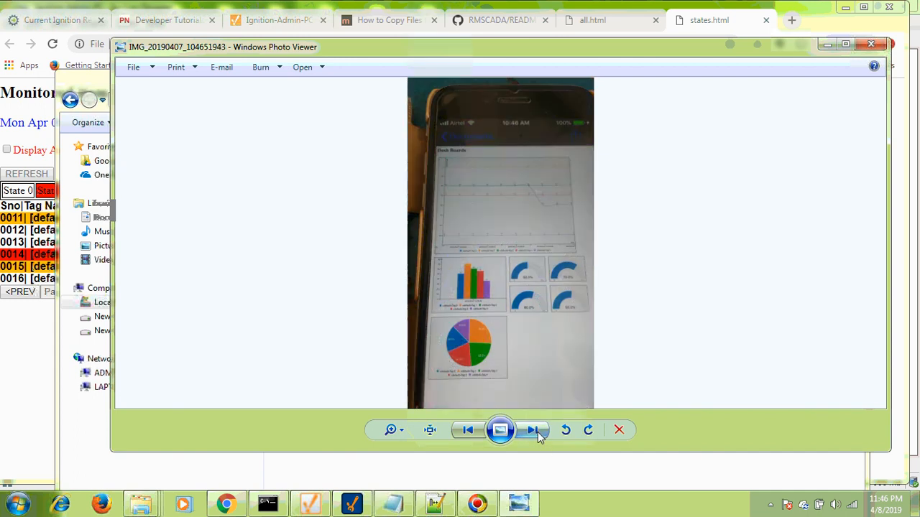
pyautogui.click(533, 430)
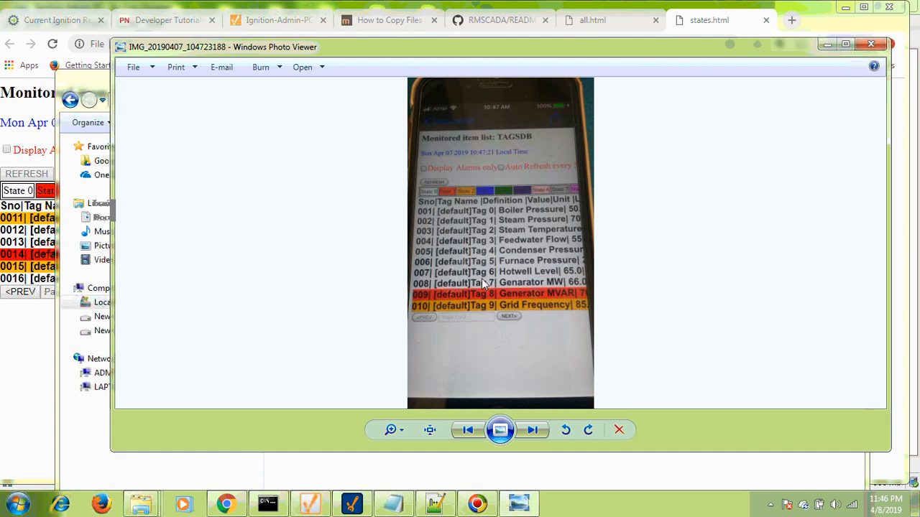
pyautogui.moveTo(506, 276)
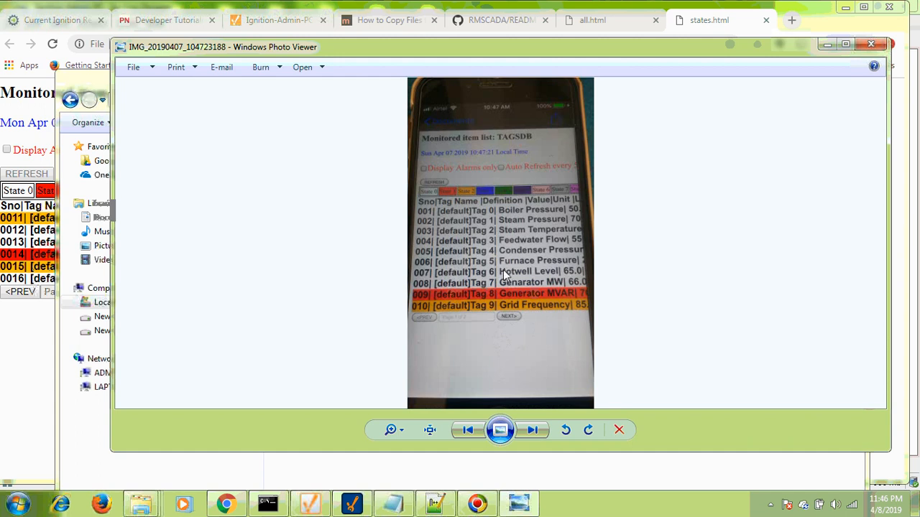
pyautogui.moveTo(524, 318)
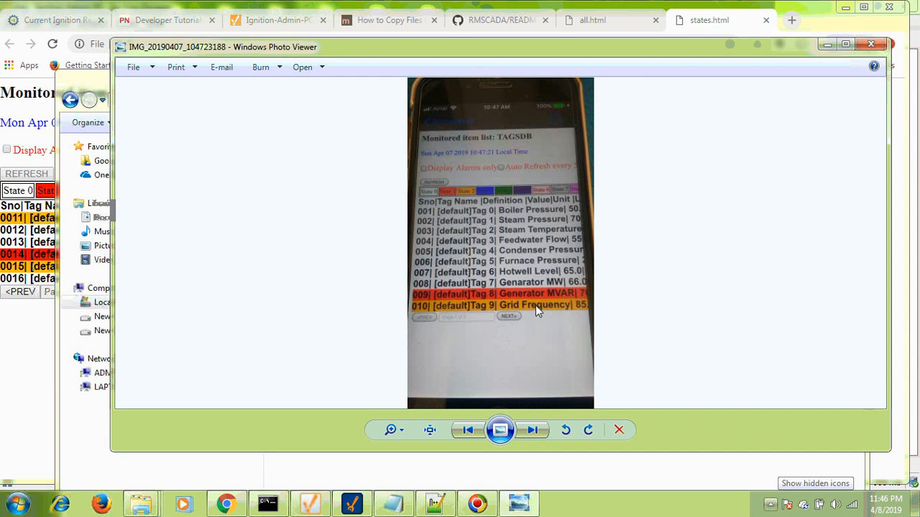
pyautogui.moveTo(740, 316)
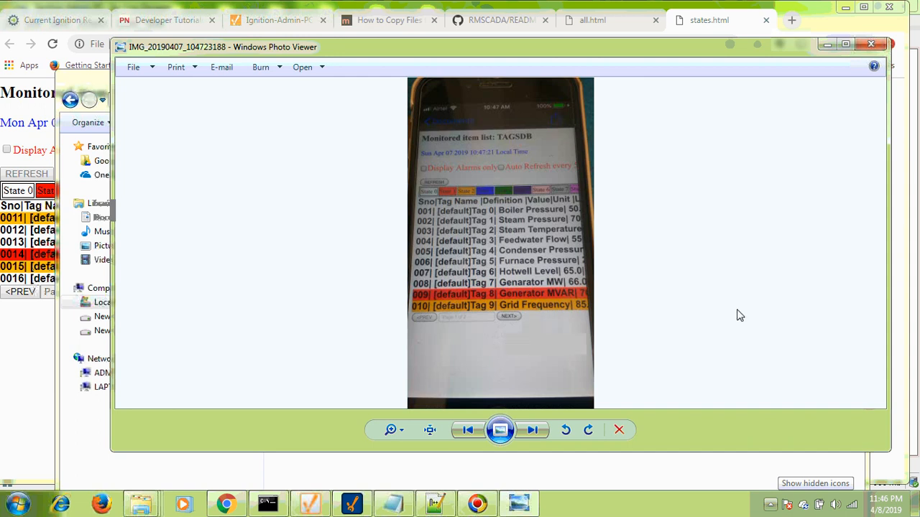
pyautogui.moveTo(735, 315)
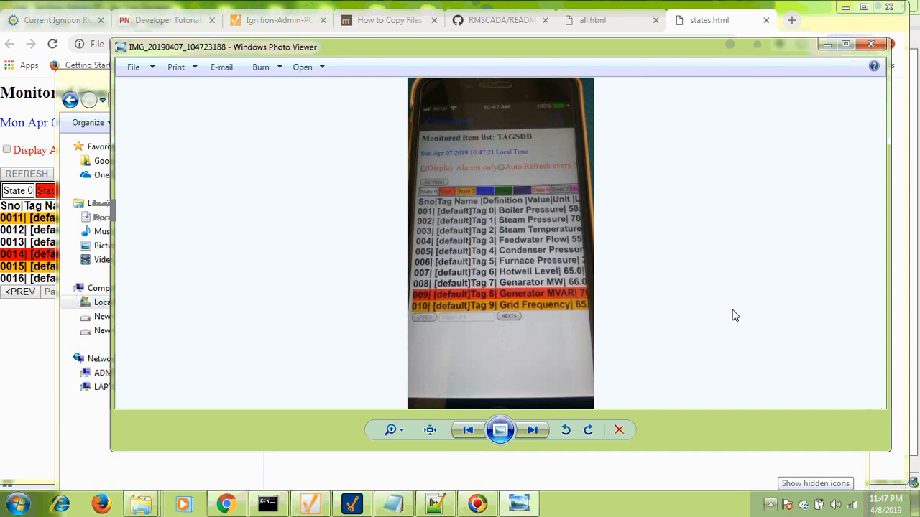
pyautogui.moveTo(647, 317)
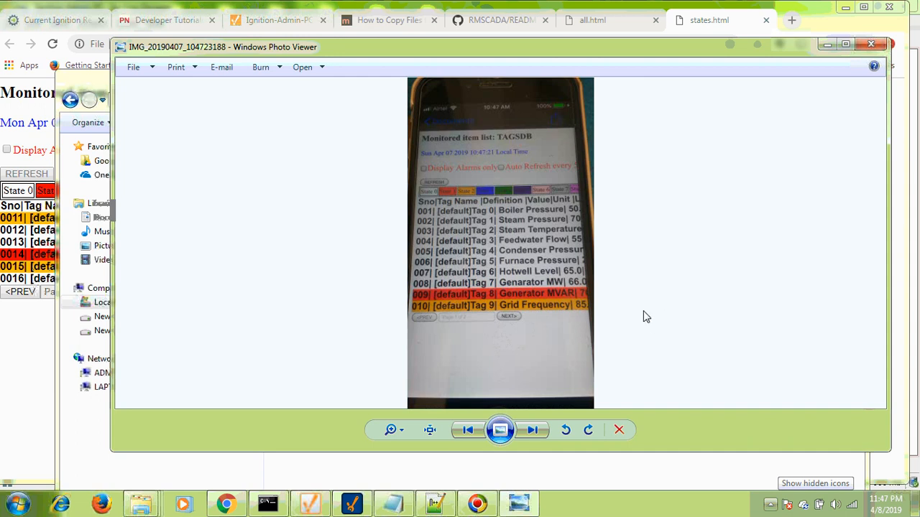
pyautogui.moveTo(452, 503)
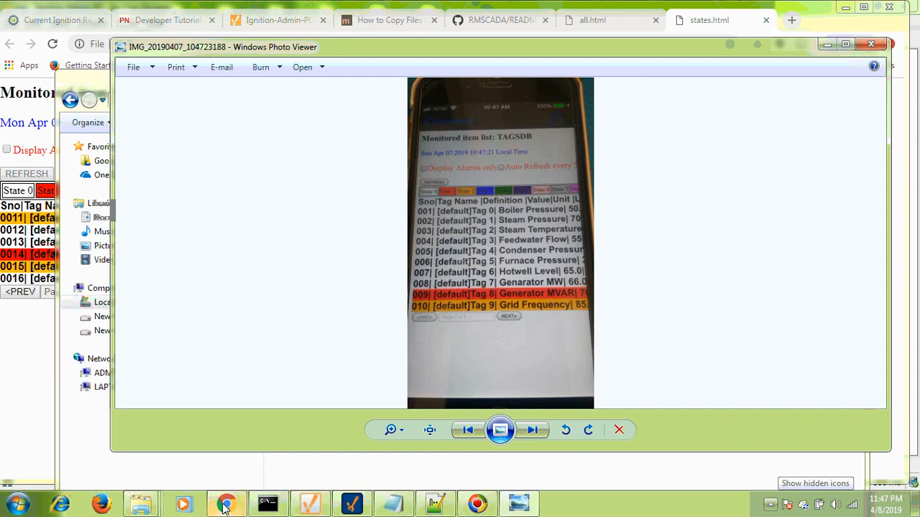
# Show the RMSCADA README on GitHub with its phone-viewing steps in Chrome.
pyautogui.click(871, 43)
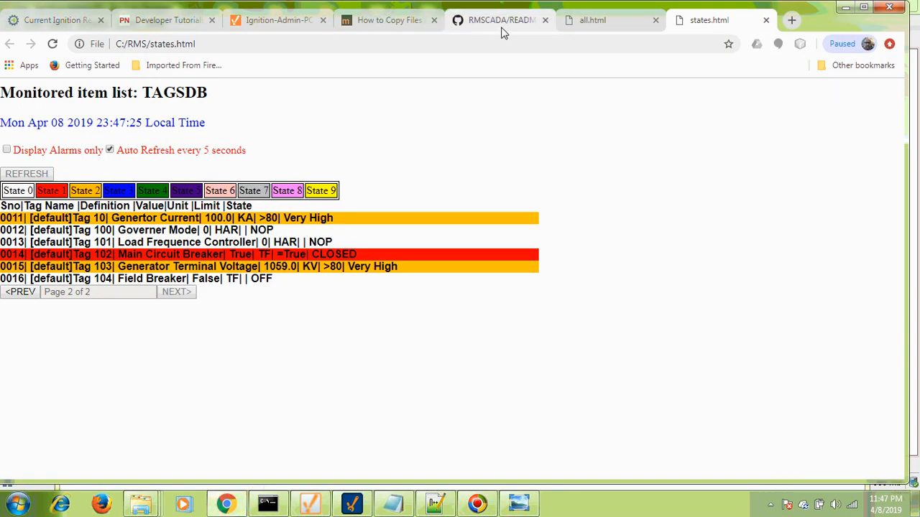
pyautogui.click(498, 21)
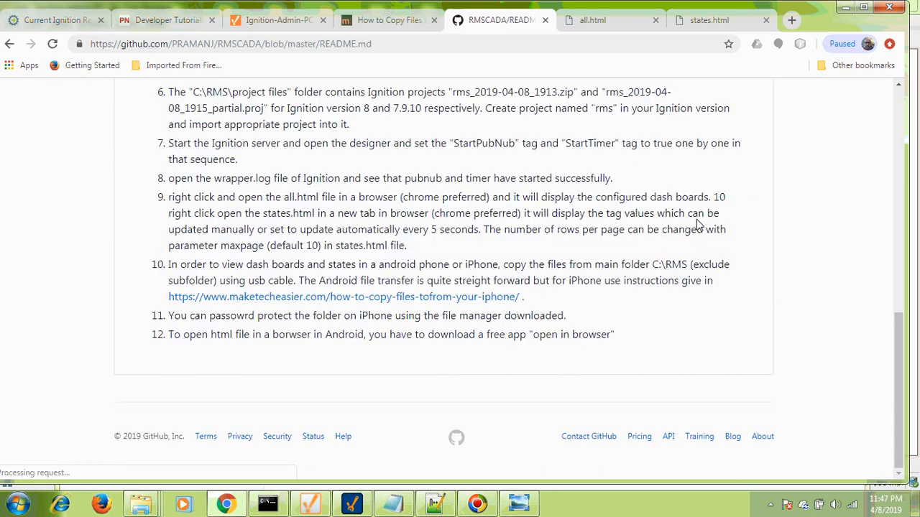
# Scroll through the RMSCADA README setup steps for PubNub, config.js and Ignition.
pyautogui.scroll(3)
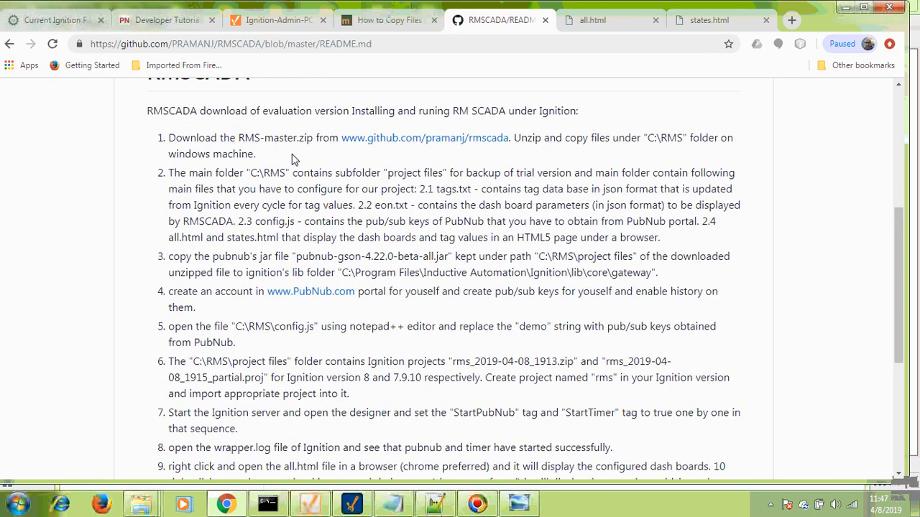
pyautogui.scroll(-3)
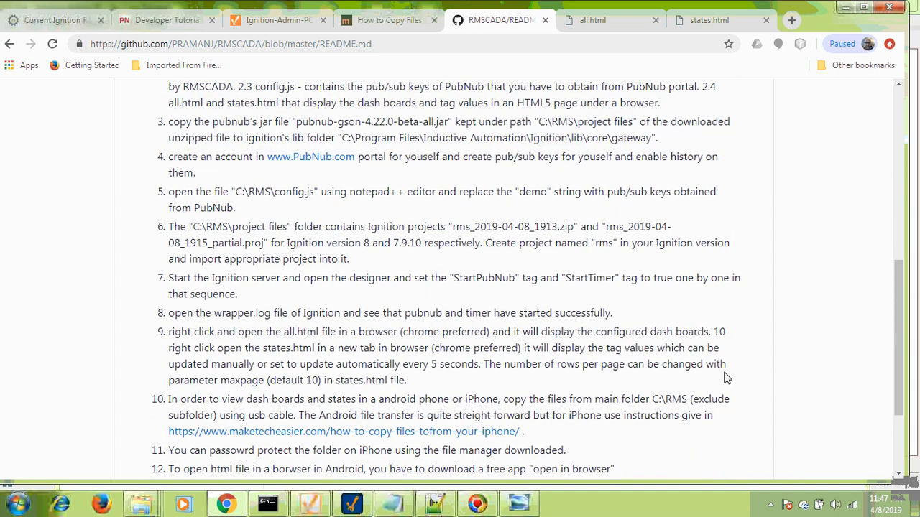
pyautogui.scroll(3)
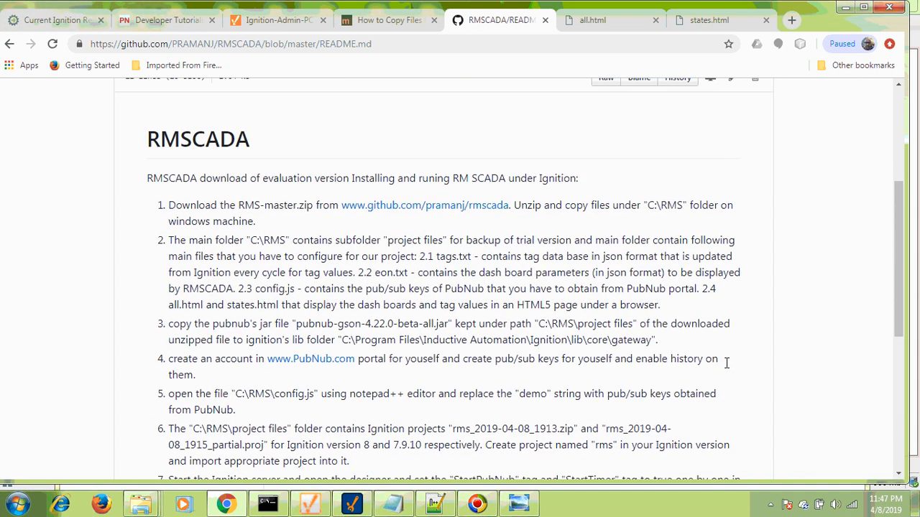
pyautogui.scroll(-3)
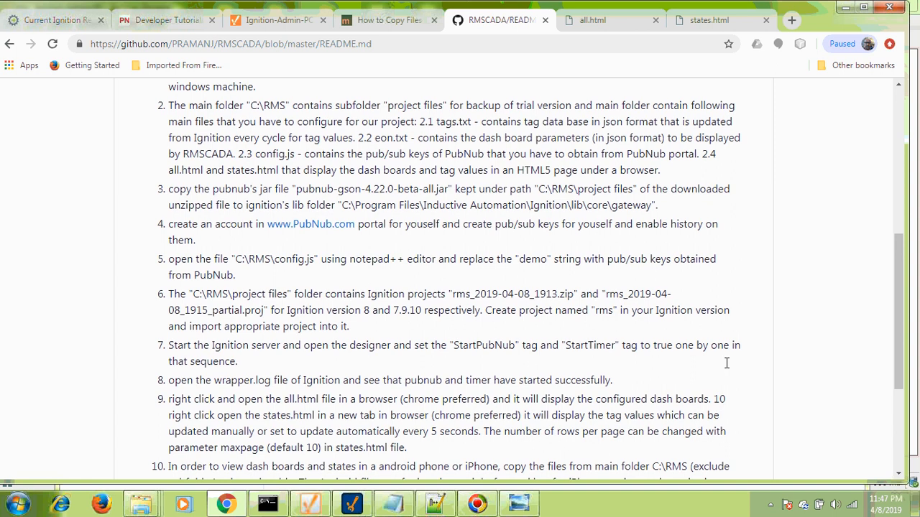
pyautogui.scroll(-3)
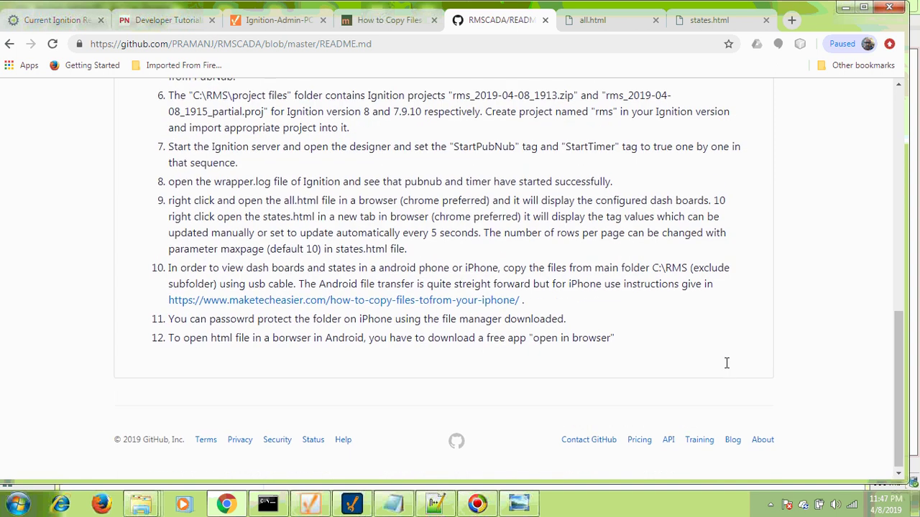
pyautogui.scroll(3)
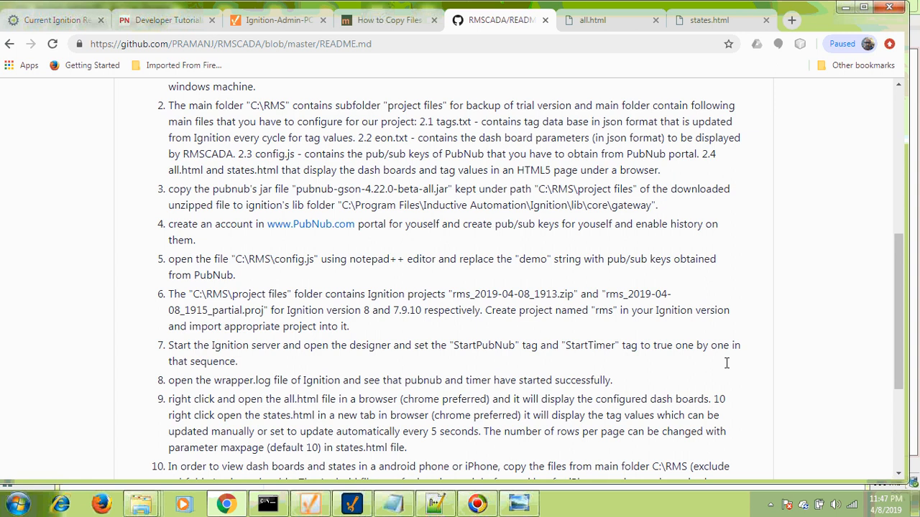
pyautogui.moveTo(767, 371)
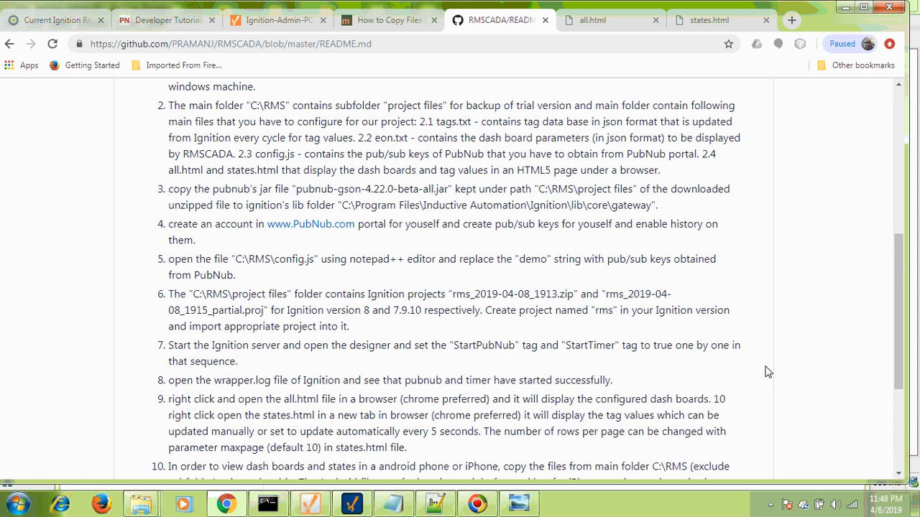
pyautogui.moveTo(848, 327)
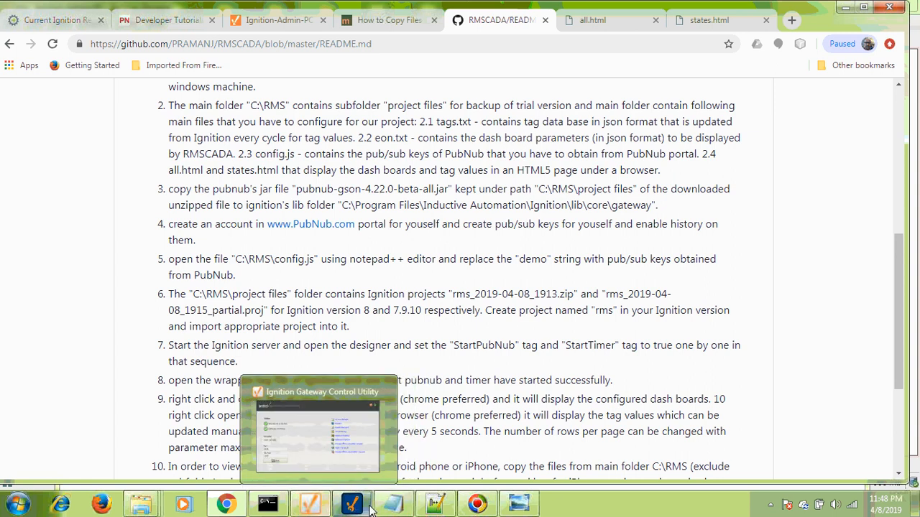
pyautogui.moveTo(227, 503)
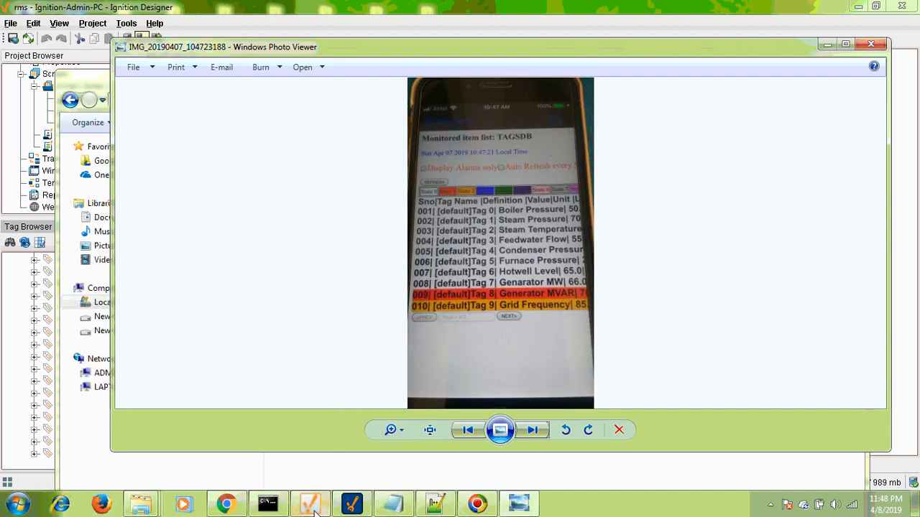
# Switch from the GitHub README to the live all.html dashboards, then the states.html tag table.
pyautogui.click(227, 503)
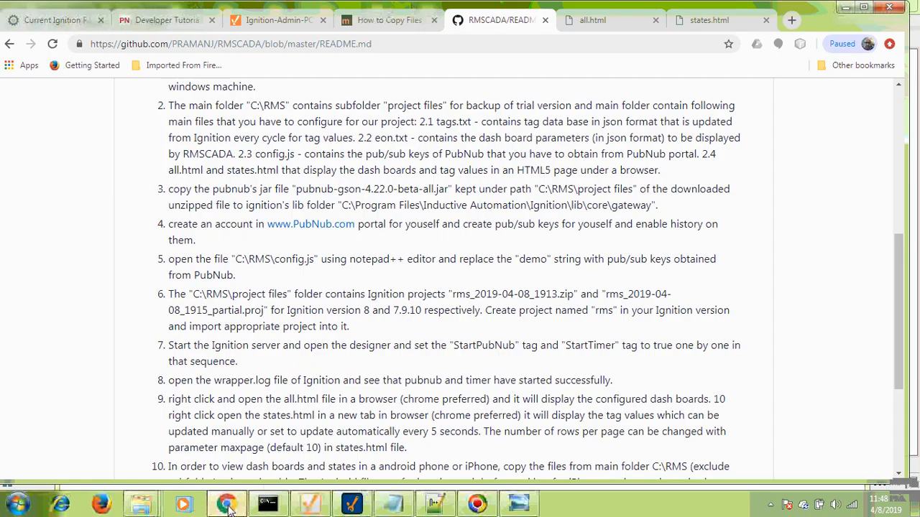
pyautogui.click(610, 20)
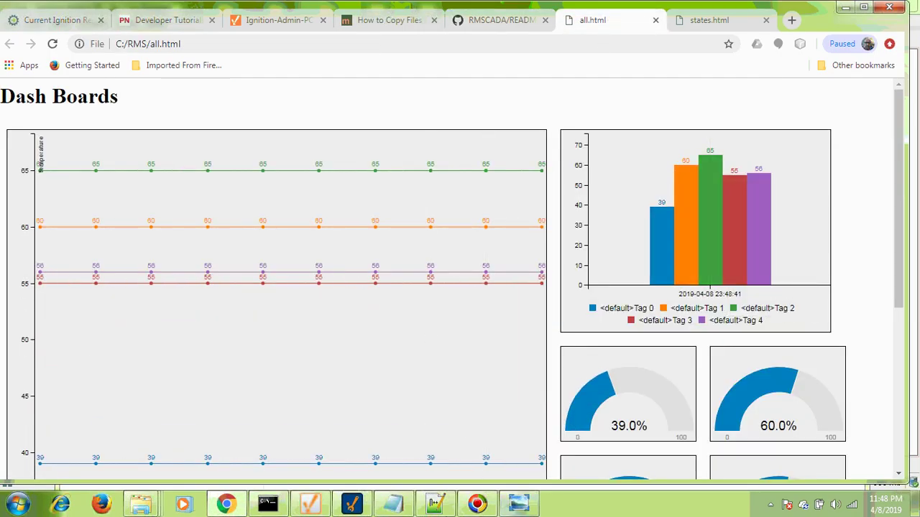
pyautogui.moveTo(659, 198)
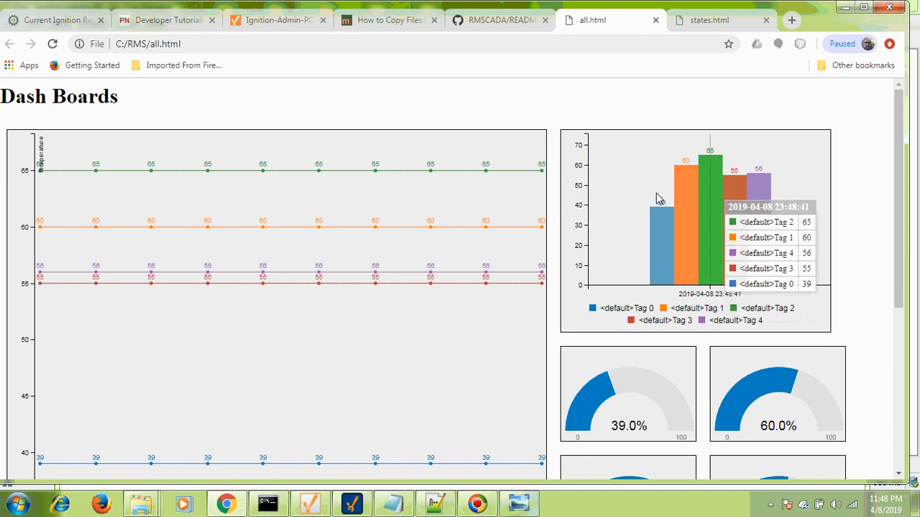
pyautogui.click(707, 20)
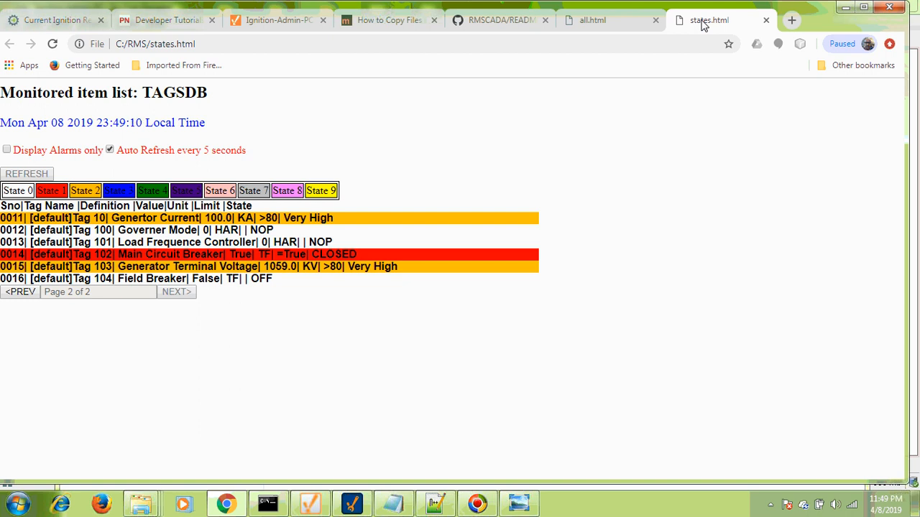
pyautogui.moveTo(684, 171)
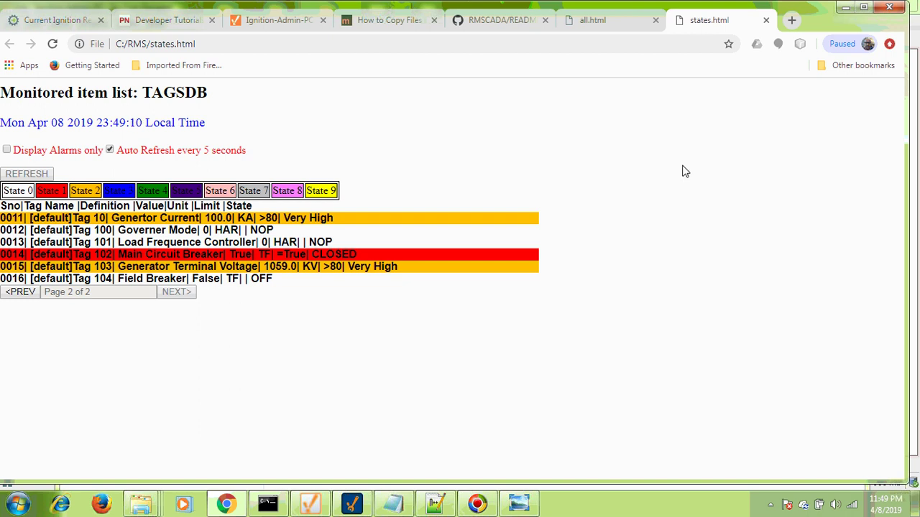
pyautogui.moveTo(480, 402)
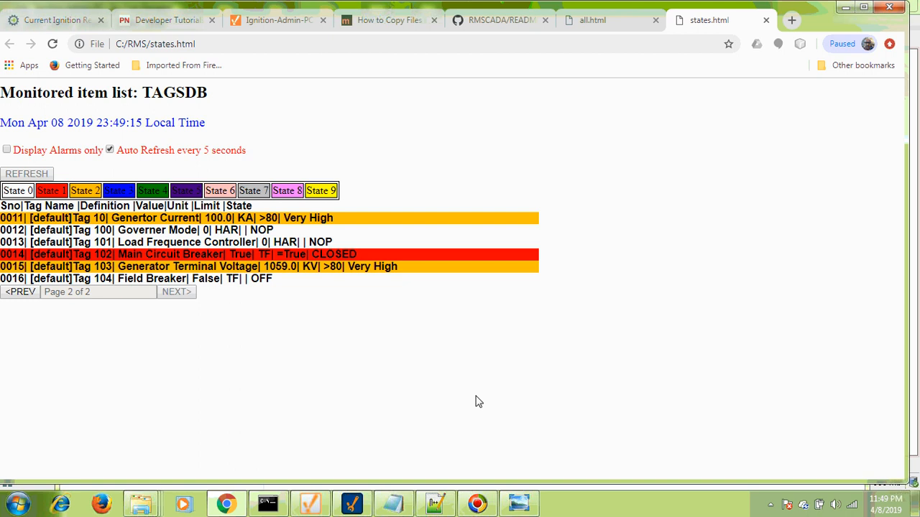
pyautogui.moveTo(733, 342)
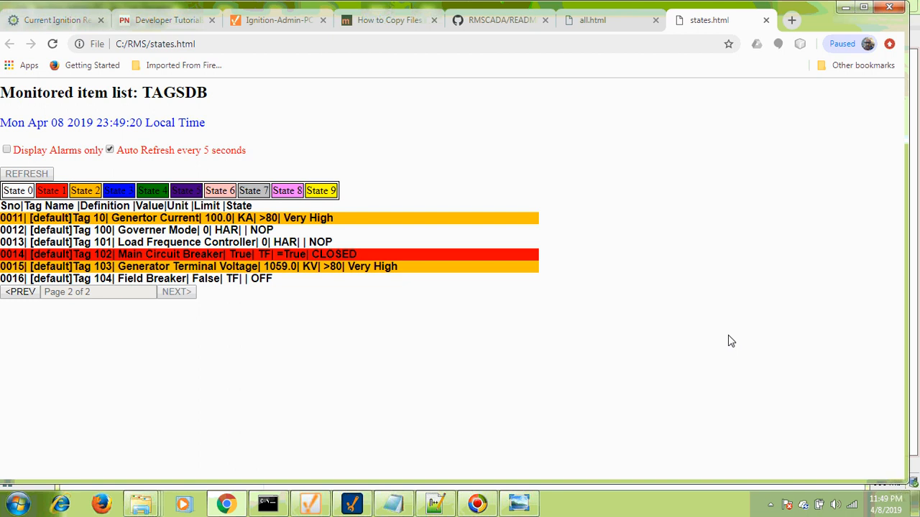
pyautogui.moveTo(443, 422)
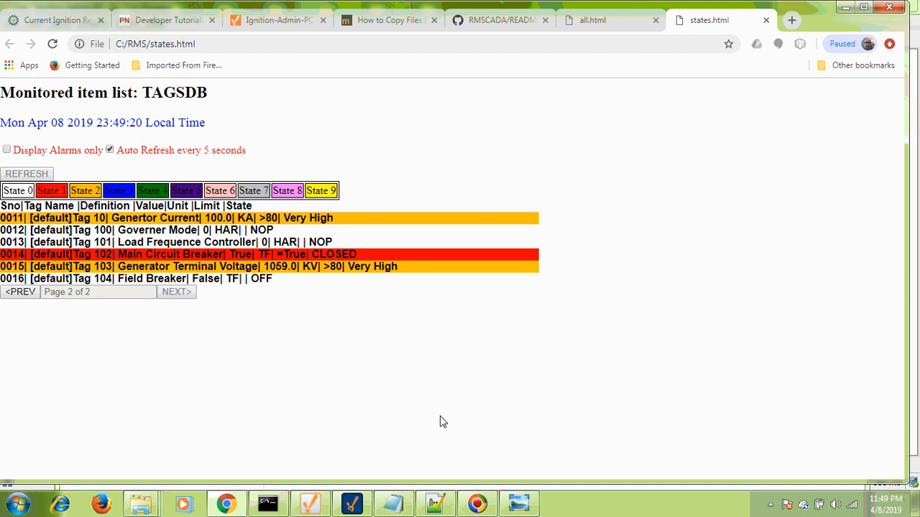